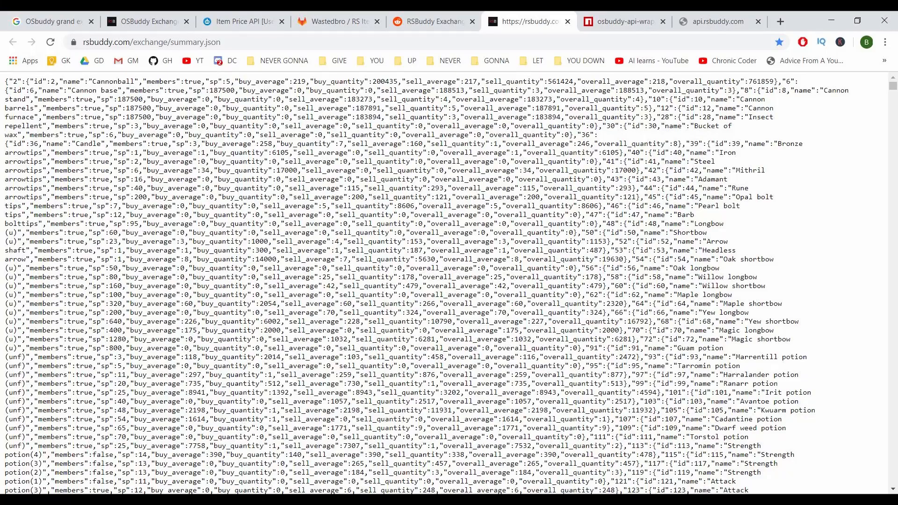
Switch to the blue-yonder/tsfresh GitHub repository tab.
left_click(702, 21)
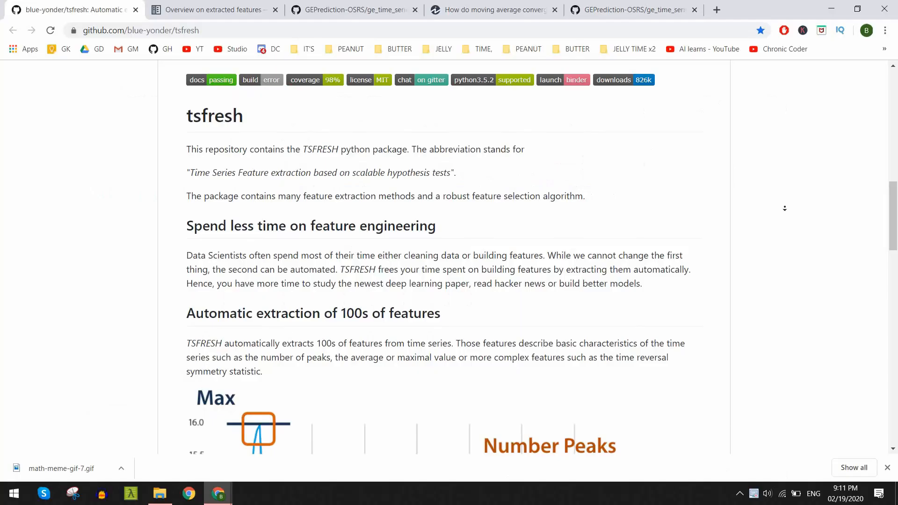
Scroll the tsfresh README to the chart marking Max, Median, Mean, Min and Number Peaks.
scroll("down", 3)
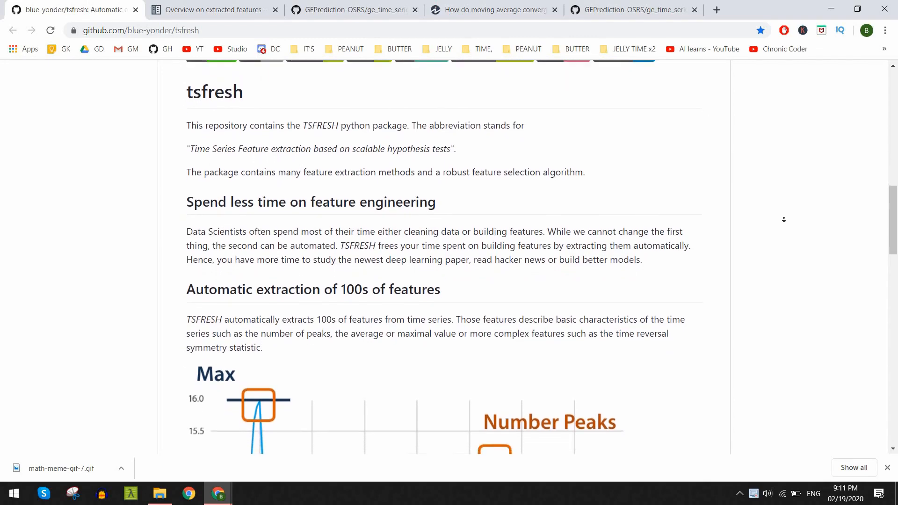
scroll("down", 3)
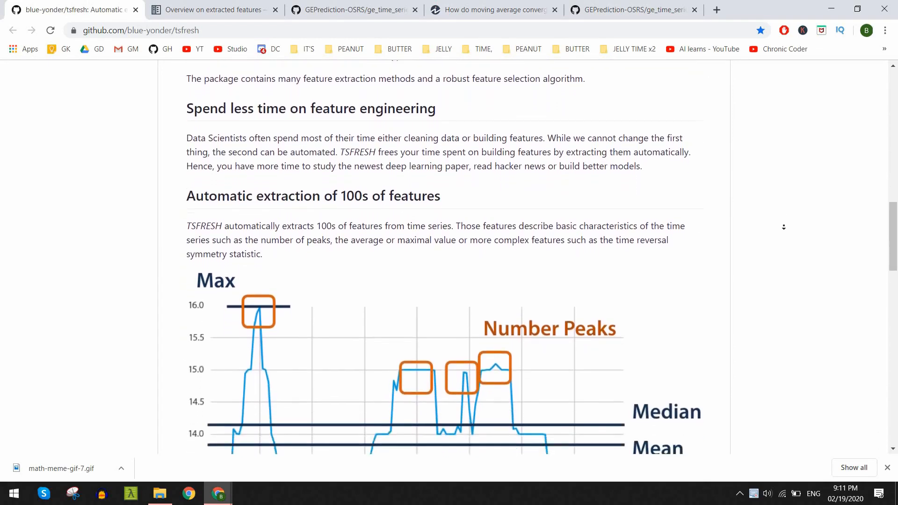
scroll("down", 3)
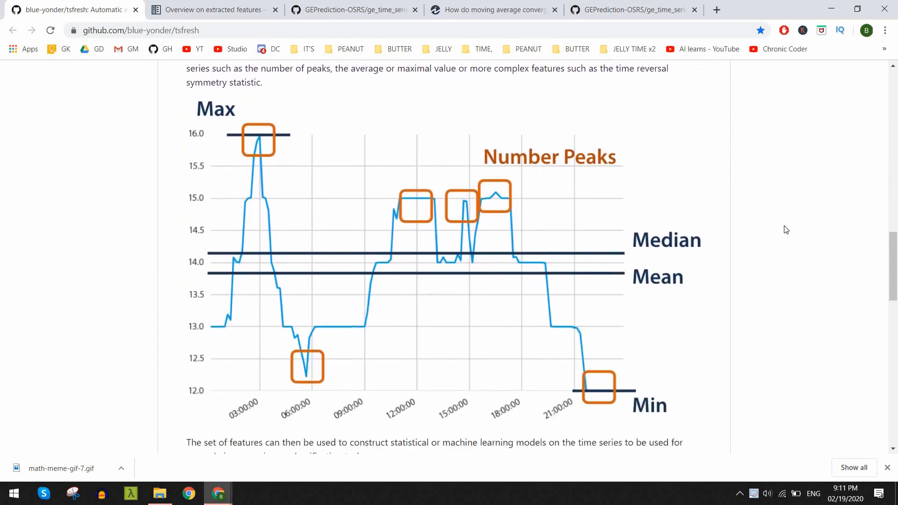
scroll("down", 3)
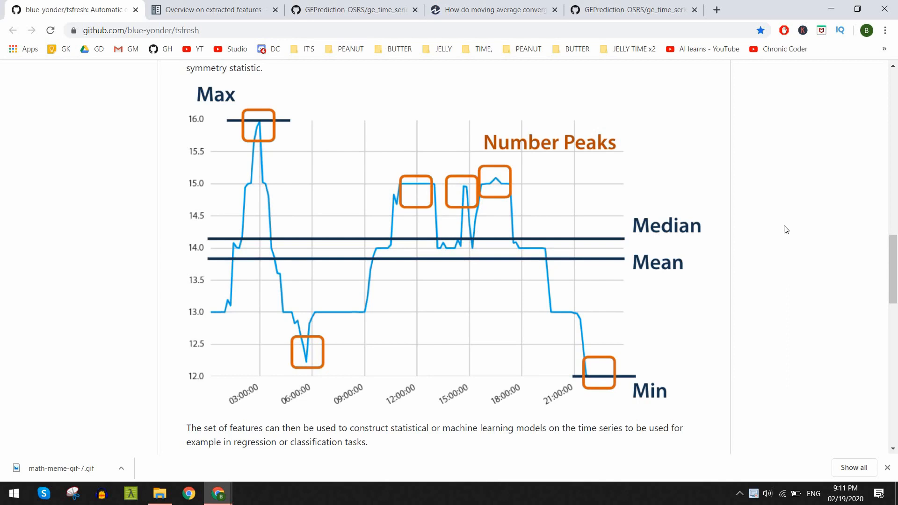
Switch to the Read the Docs tab listing tsfresh's calculated features such as abs_energy.
left_click(213, 10)
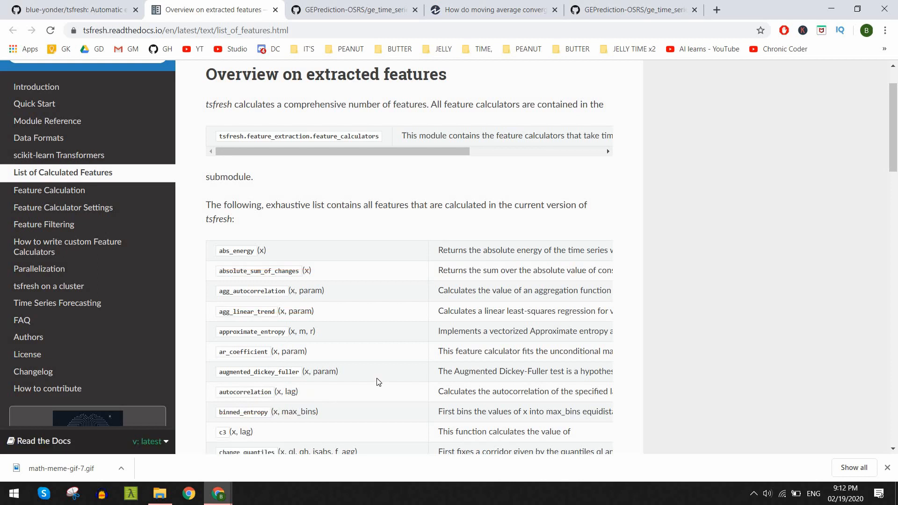
mouse_move(378, 381)
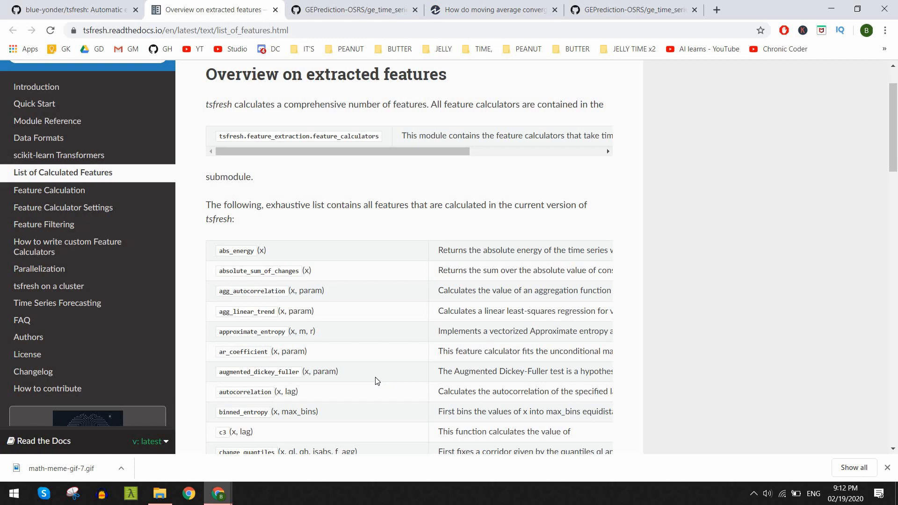
Return to the GEPrediction-OSRS notebook and scroll to the Known finance features (MACD, RSI) cell.
left_click(352, 10)
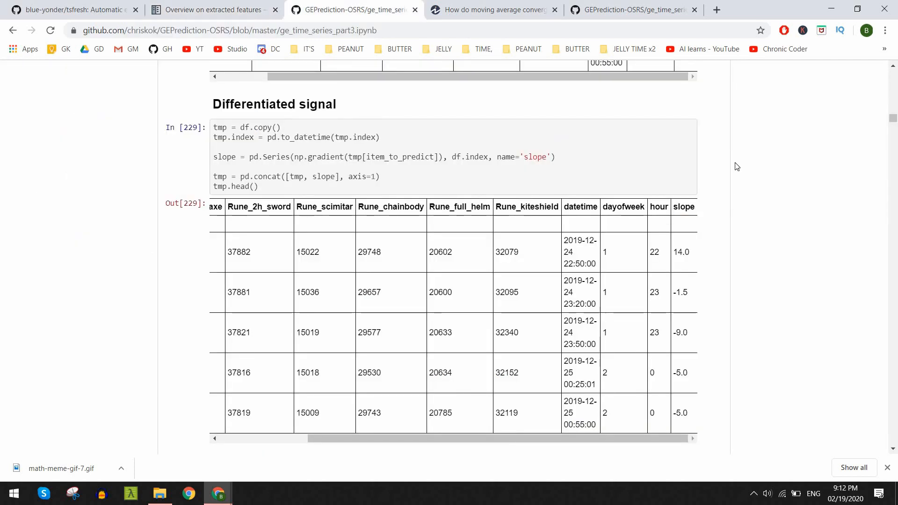
mouse_move(701, 182)
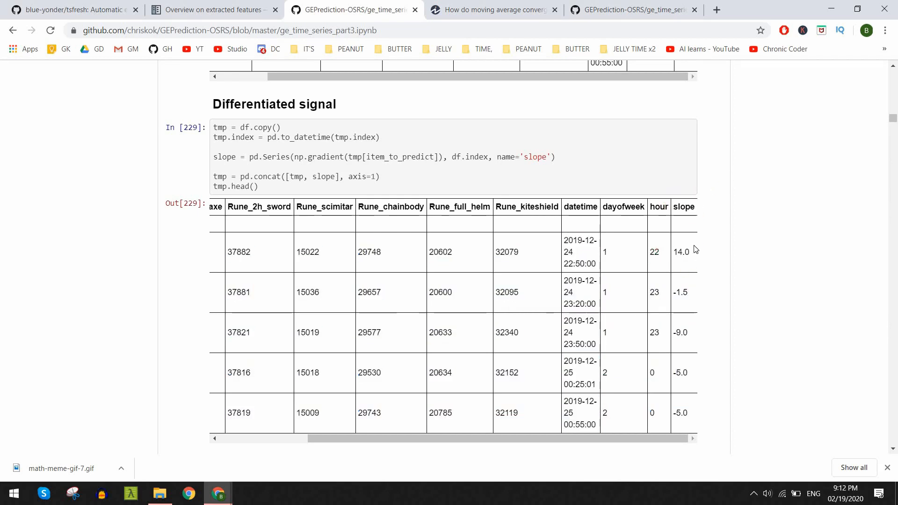
scroll("up", 3)
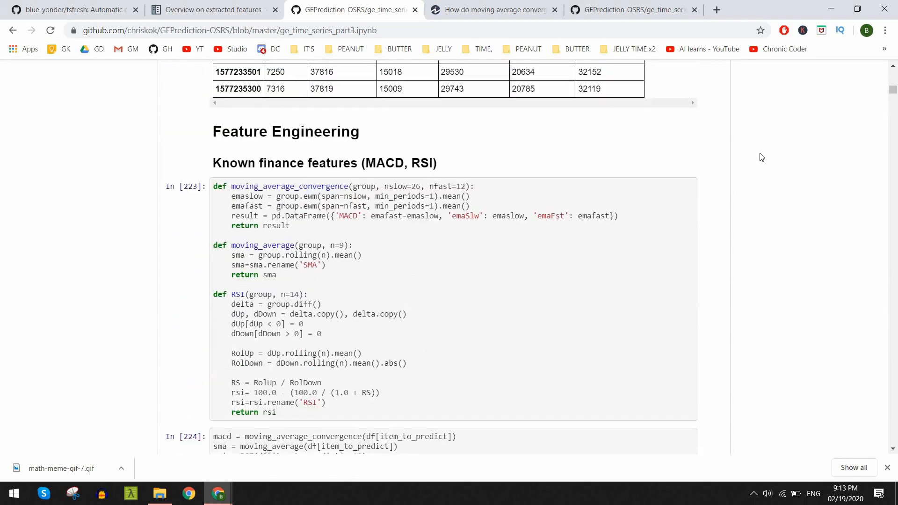
scroll("down", 3)
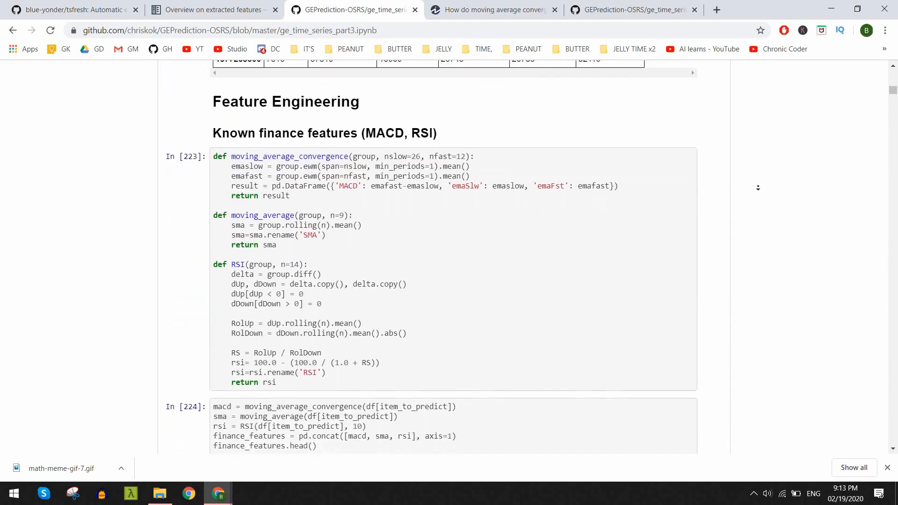
scroll("down", 3)
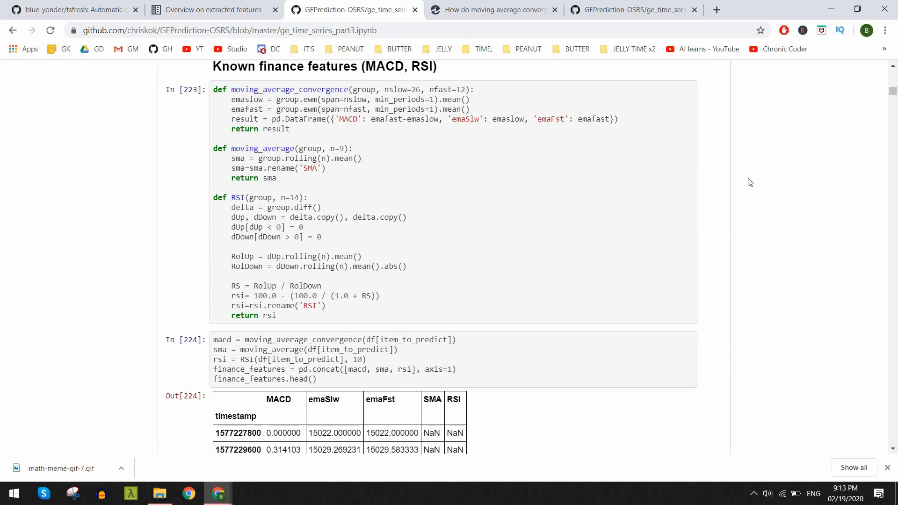
mouse_move(501, 47)
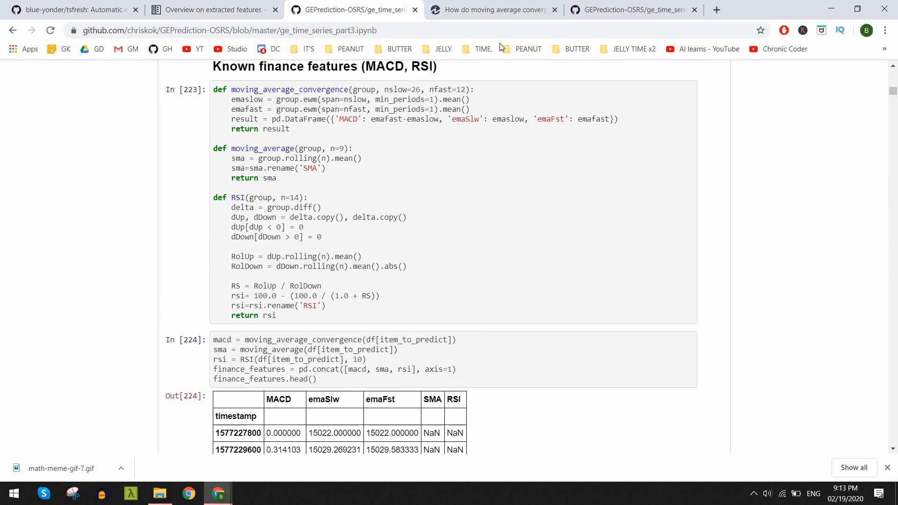
Read the Investopedia article from the MACD section down to the Relative Strength Index chart.
left_click(489, 10)
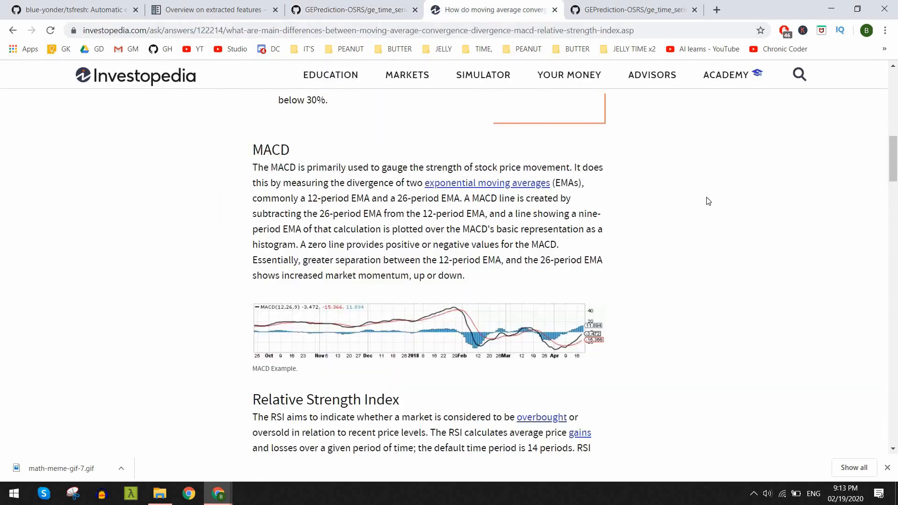
mouse_move(475, 334)
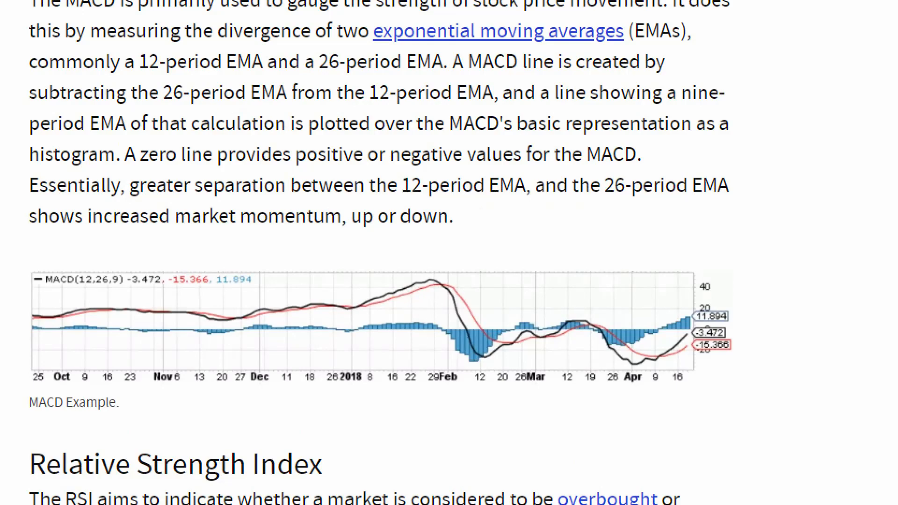
scroll("down", 3)
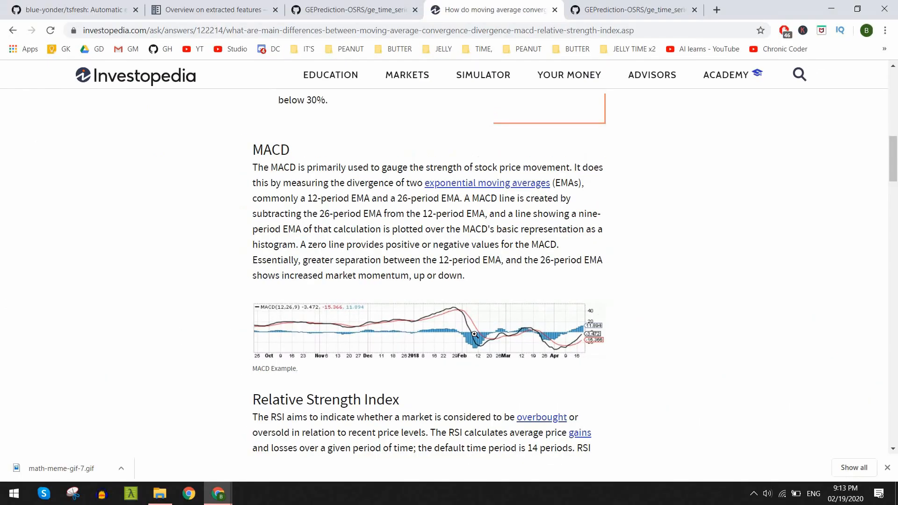
mouse_move(473, 331)
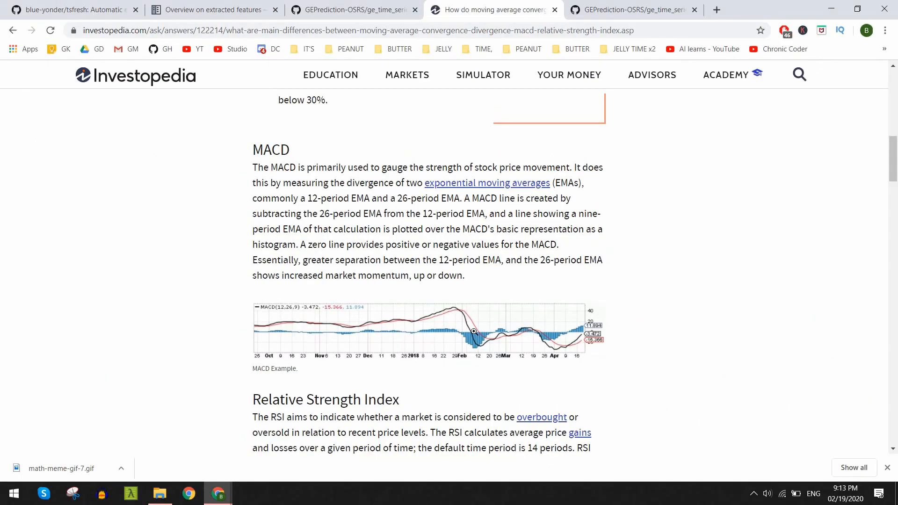
scroll("down", 3)
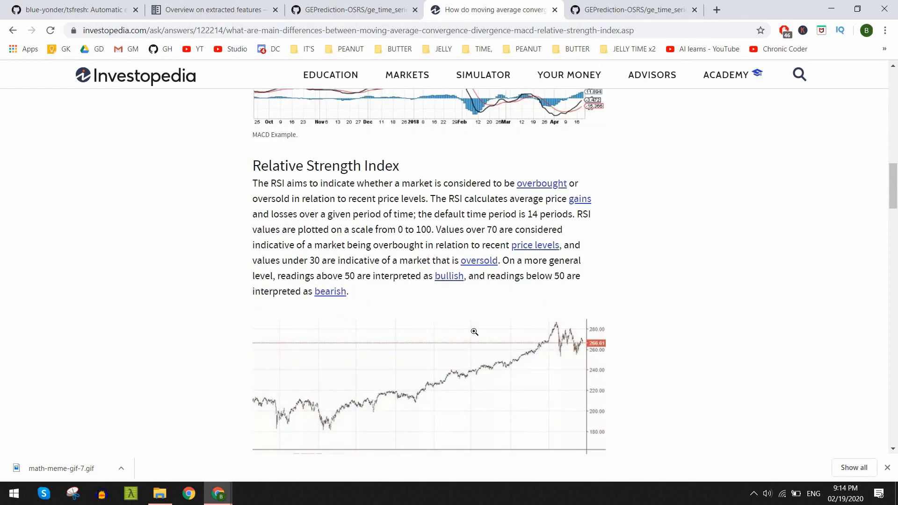
scroll("down", 3)
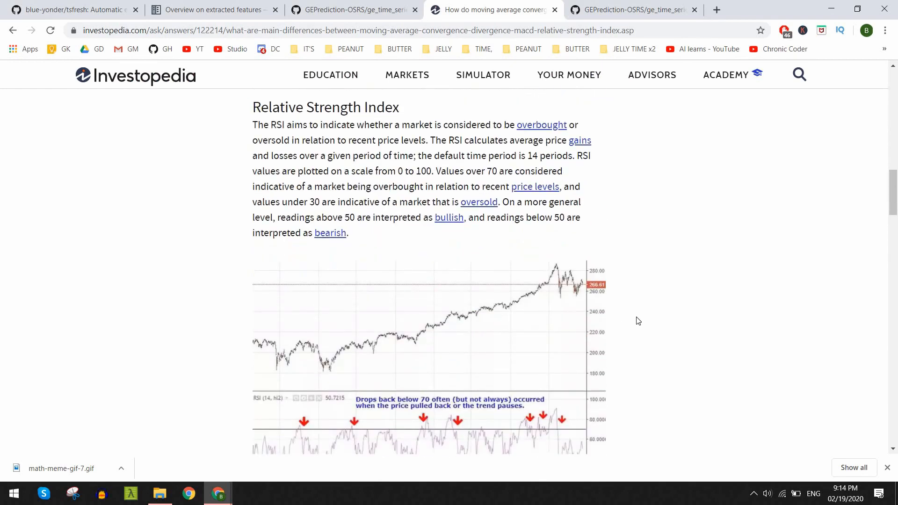
scroll("down", 3)
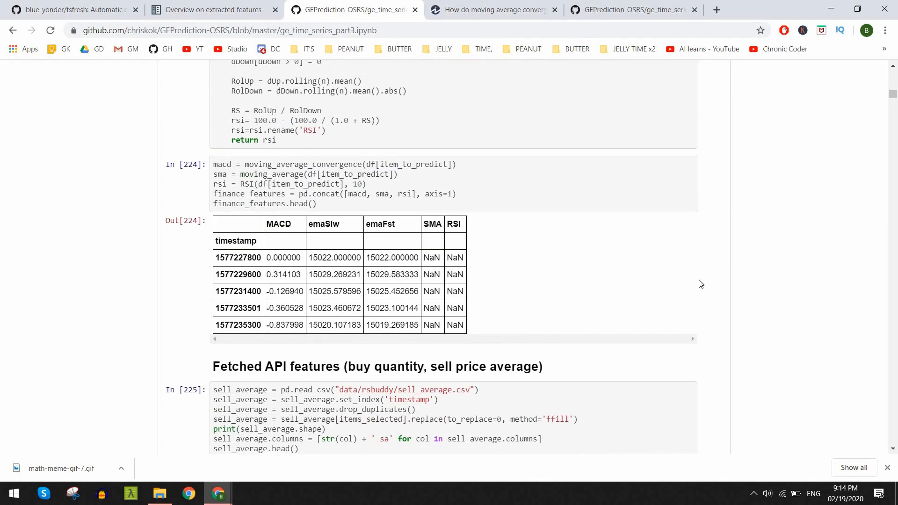
mouse_move(383, 305)
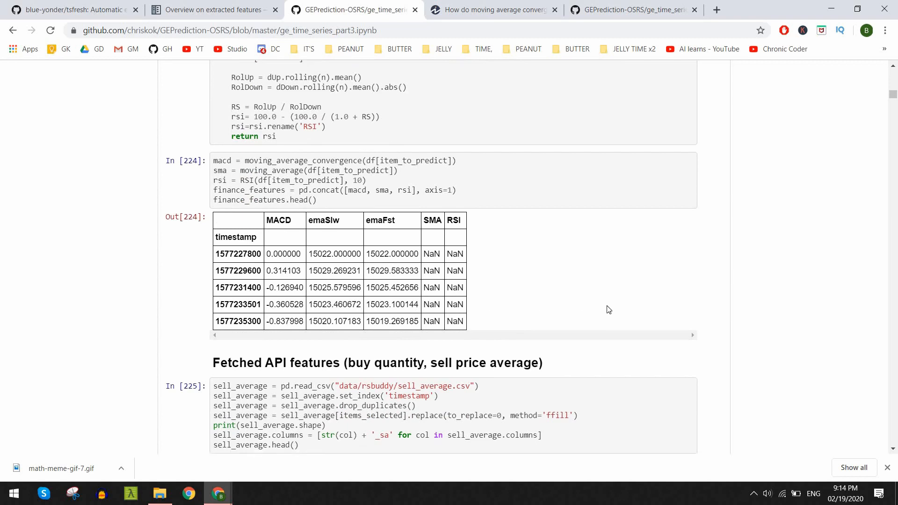
Review the sell average, buy and sell quantity tables, highlighting the sa column suffix, down to Datetime properties.
scroll("down", 3)
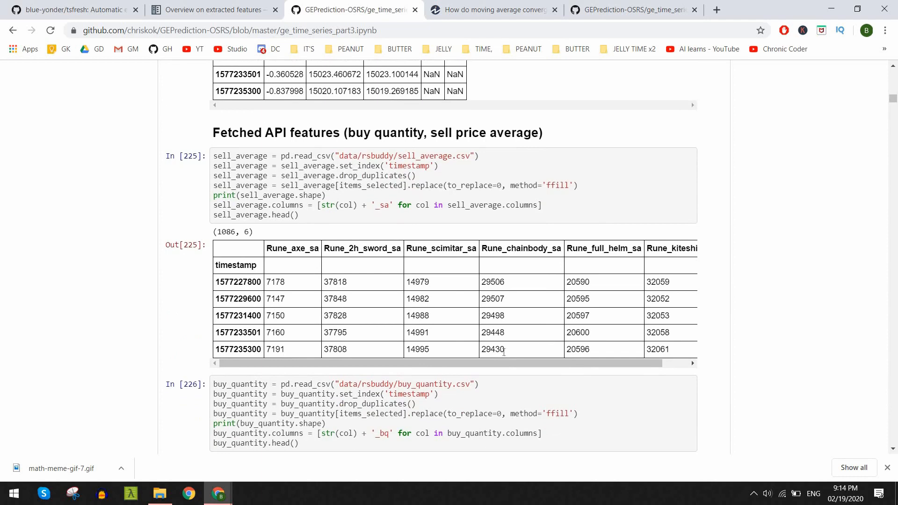
mouse_move(482, 363)
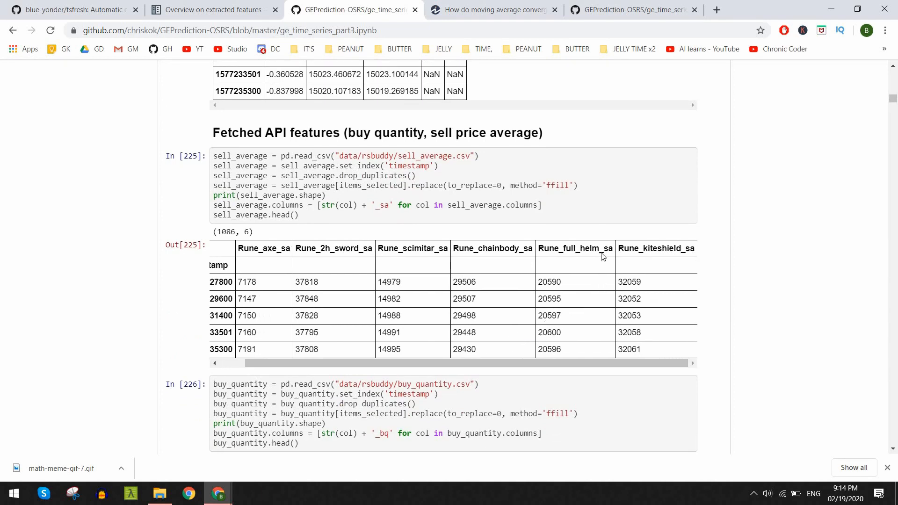
double_click(608, 248)
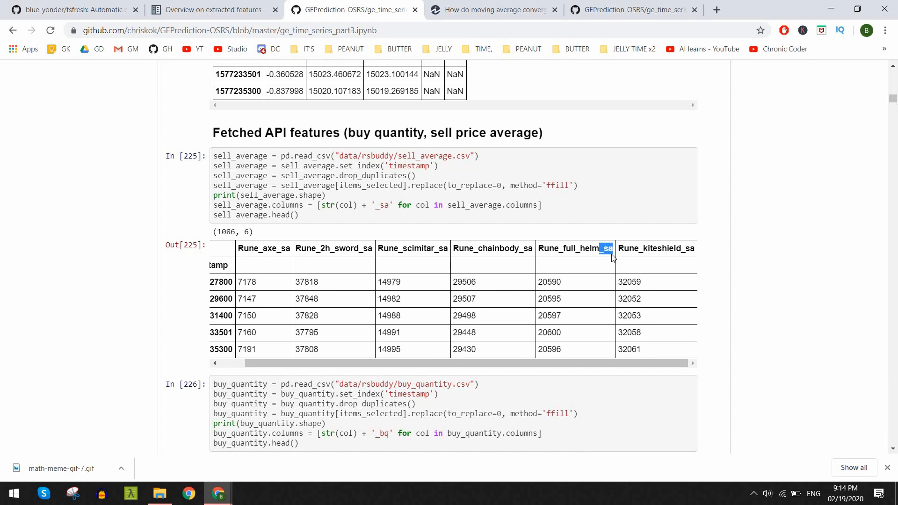
mouse_move(776, 265)
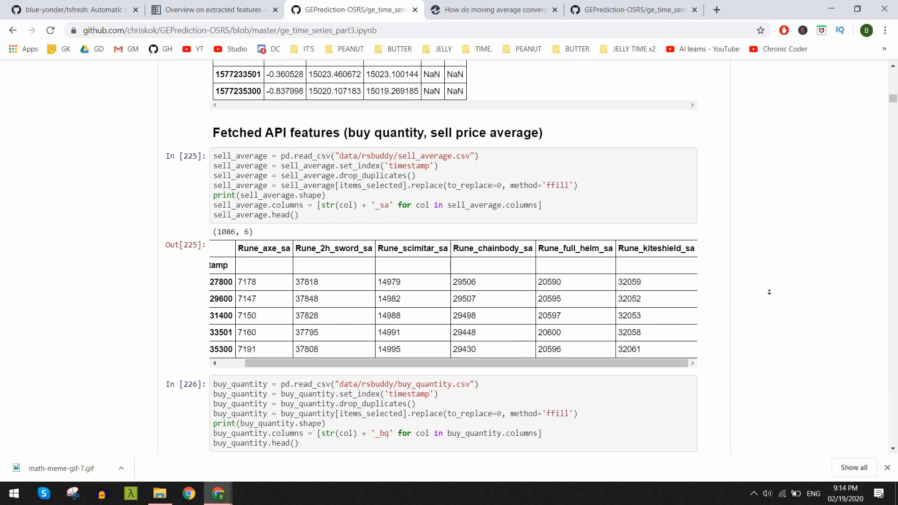
scroll("down", 3)
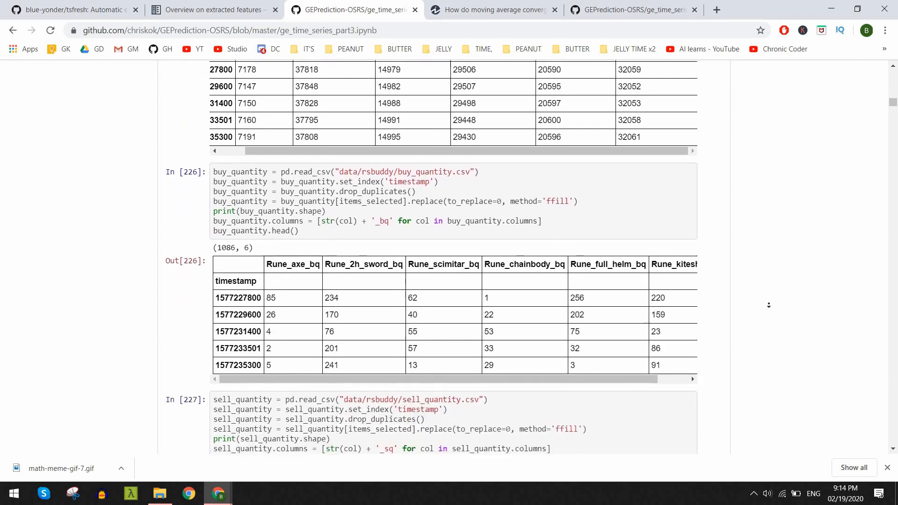
scroll("down", 3)
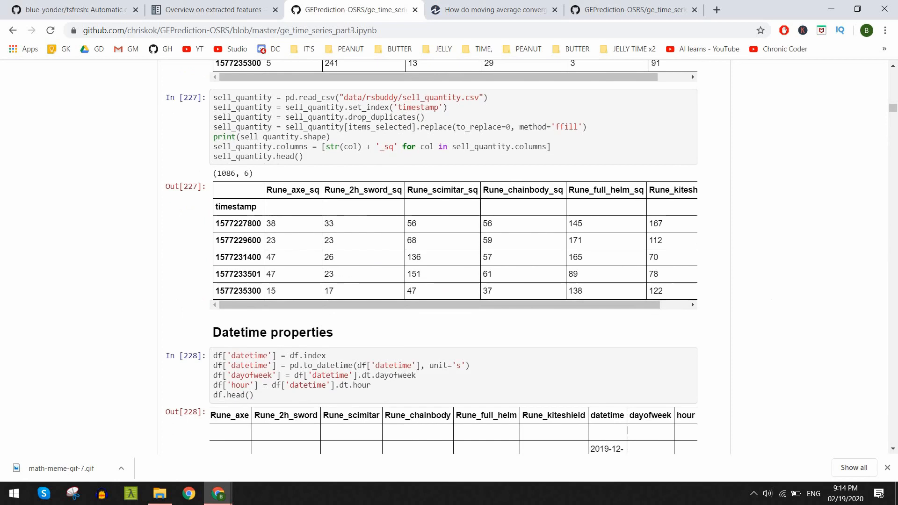
mouse_move(775, 279)
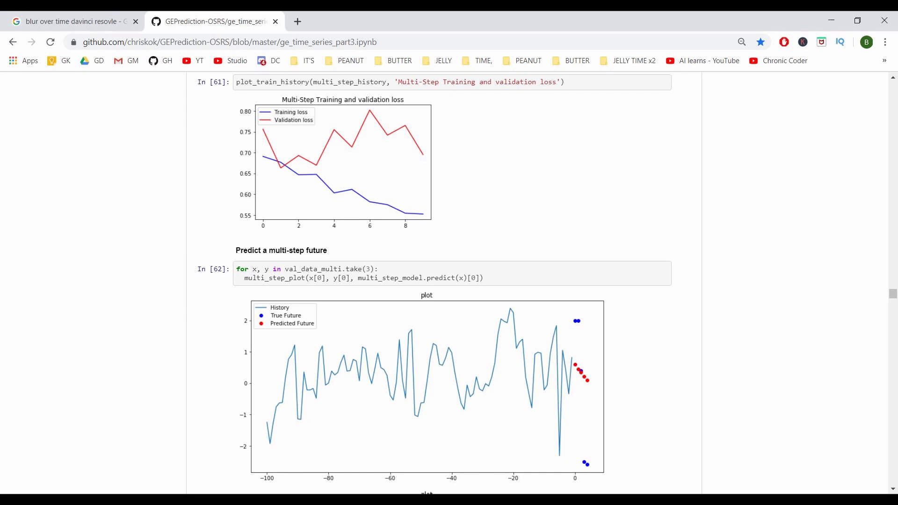
Scroll to the cell In [99] output printing per-feature selection scores.
scroll("down", 3)
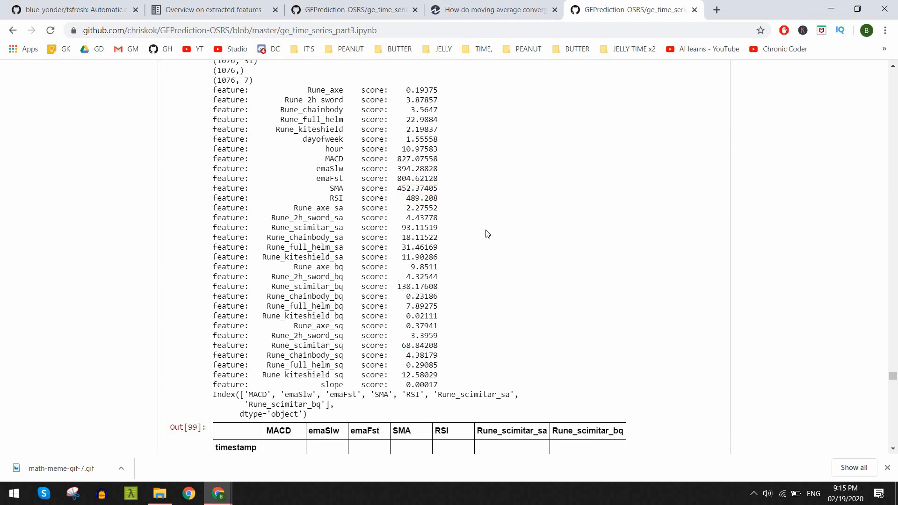
Scroll past the RFE results and feature-ranking bar chart to 'Going through individual features'.
scroll("down", 3)
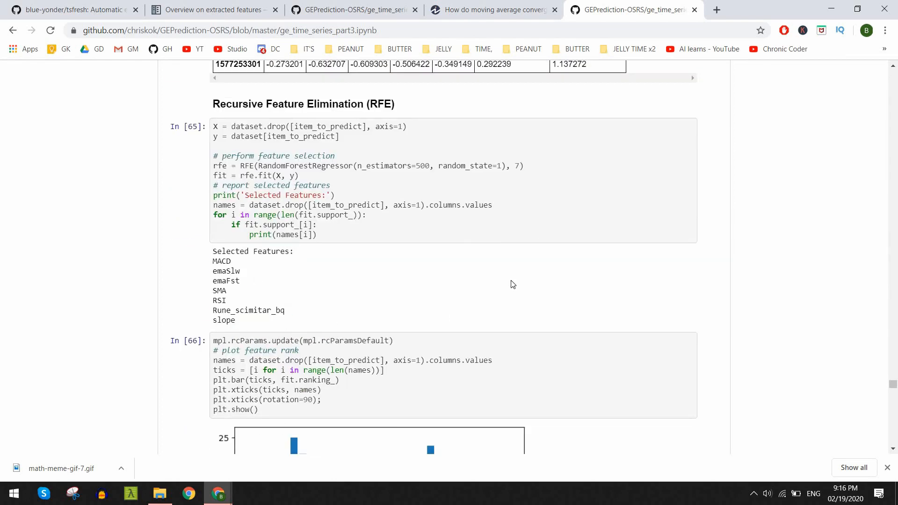
scroll("down", 3)
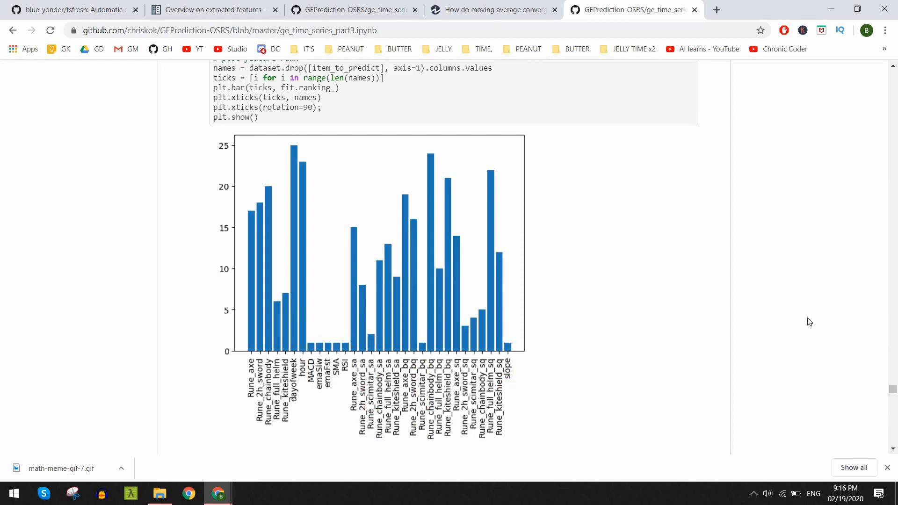
scroll("down", 3)
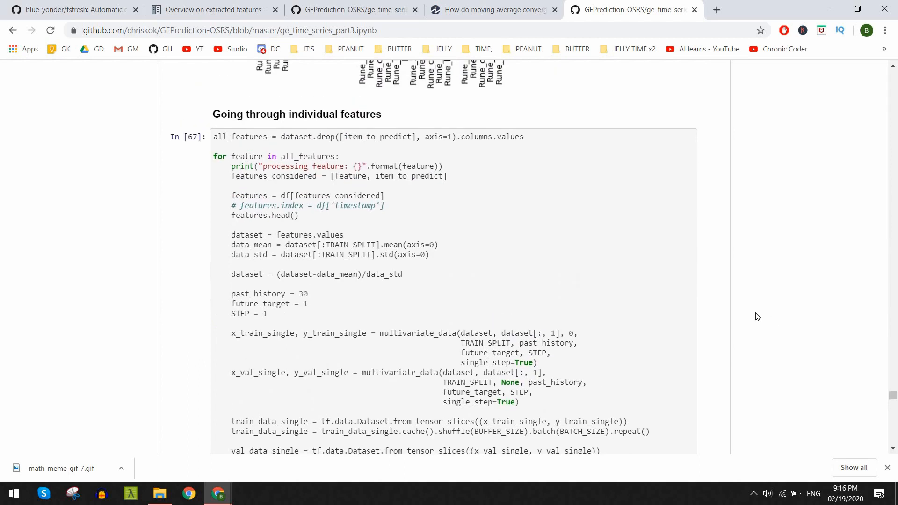
Read the per-feature validation loss histories, deselect the Rune axe text, and reach Feature Selection.
scroll("down", 3)
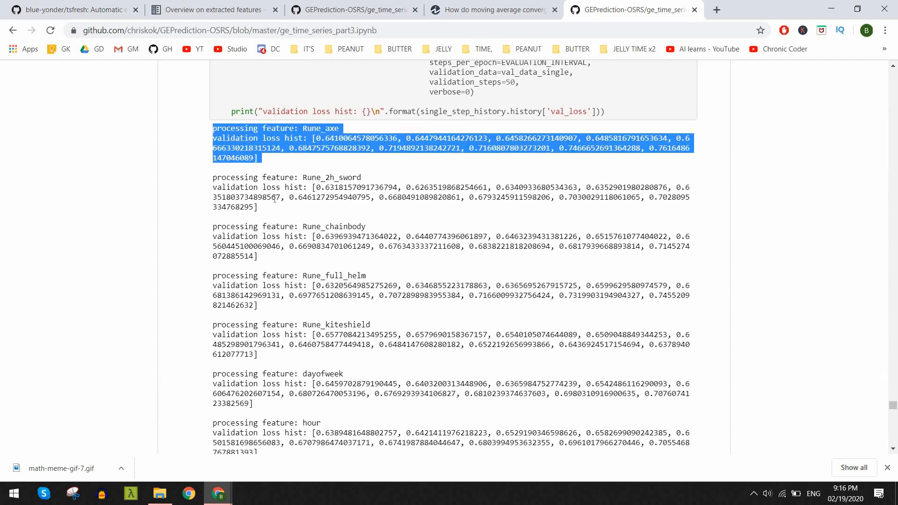
left_click(598, 279)
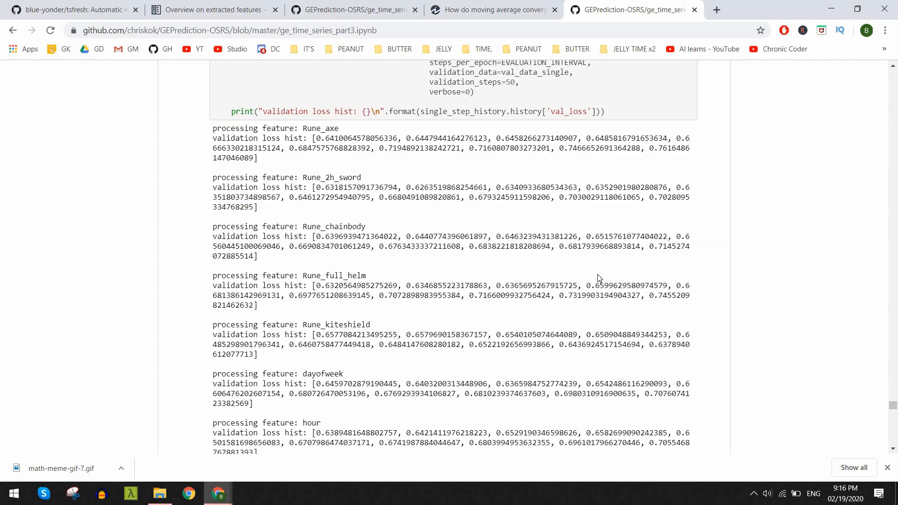
mouse_move(651, 156)
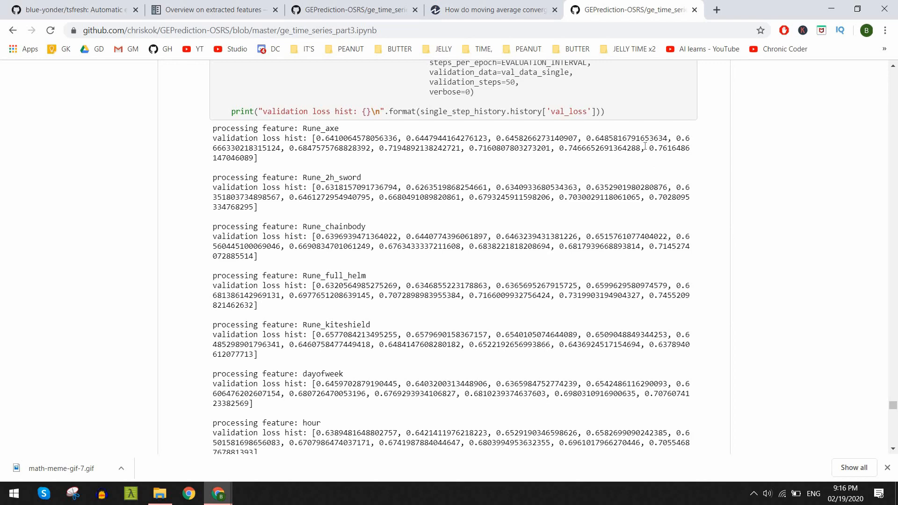
scroll("down", 3)
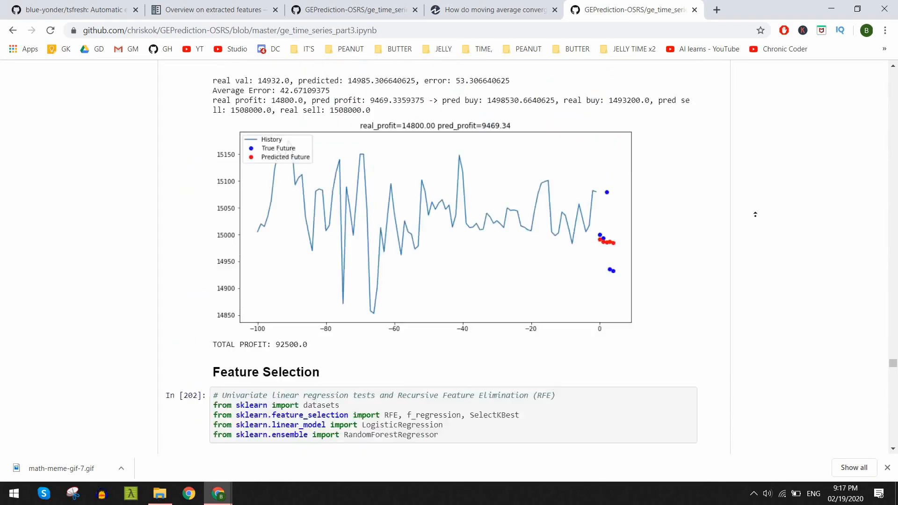
scroll("down", 3)
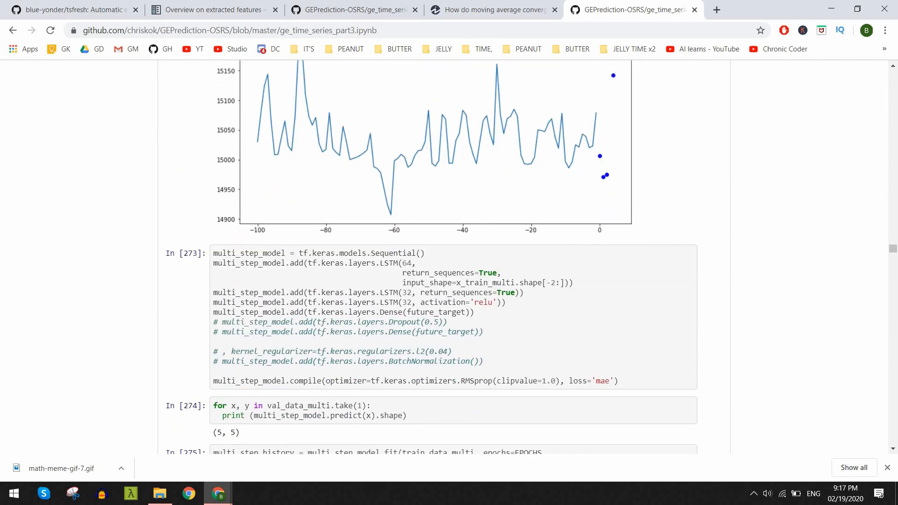
mouse_move(212, 314)
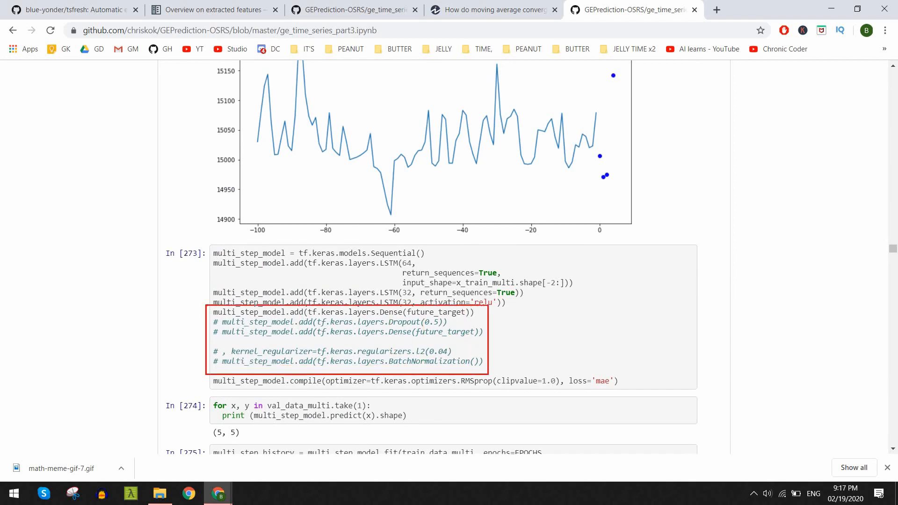
mouse_move(576, 354)
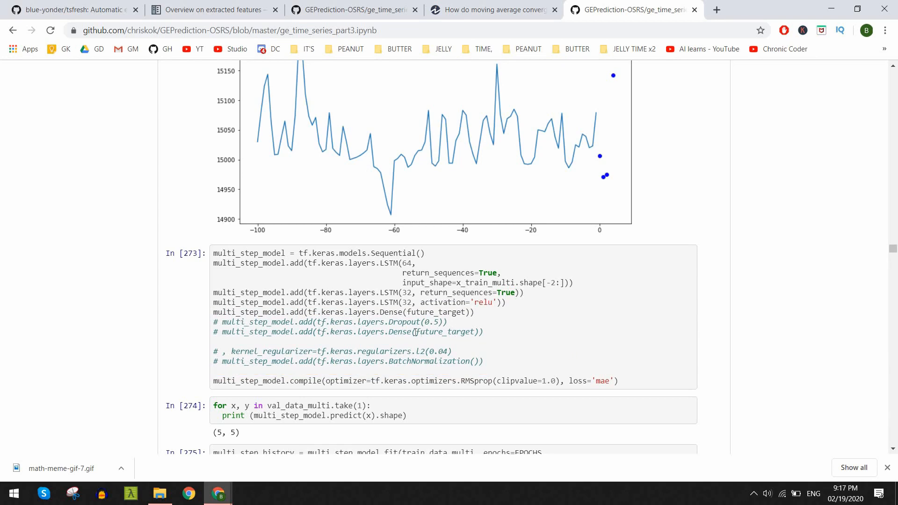
mouse_move(381, 299)
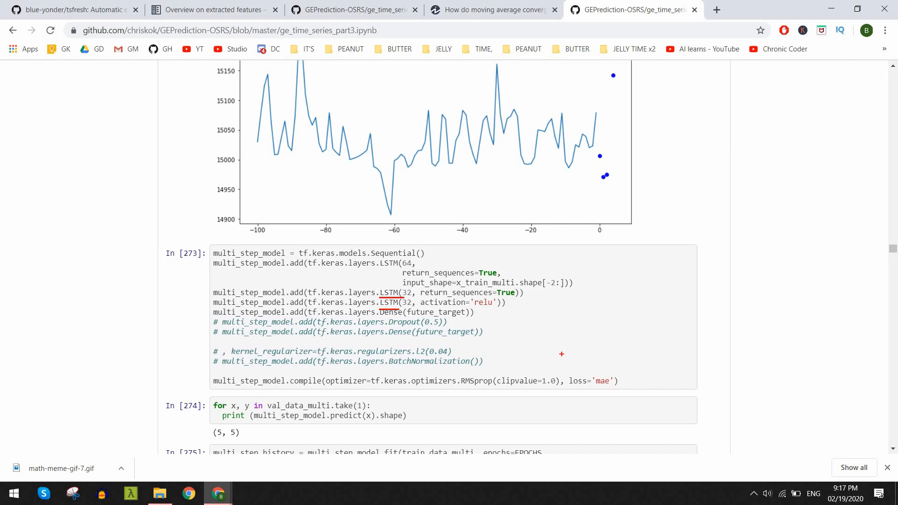
mouse_move(574, 343)
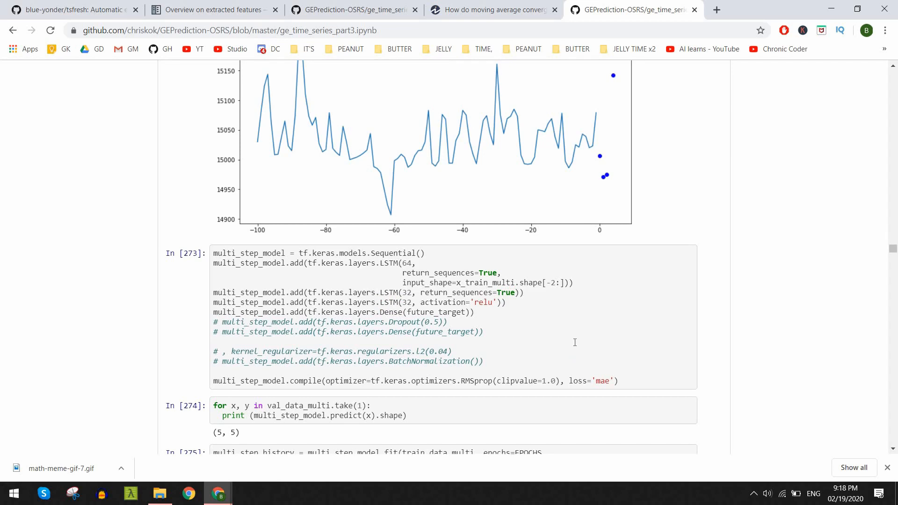
Scroll past the training epochs to the loss history plot and multi-step future prediction plots.
scroll("down", 3)
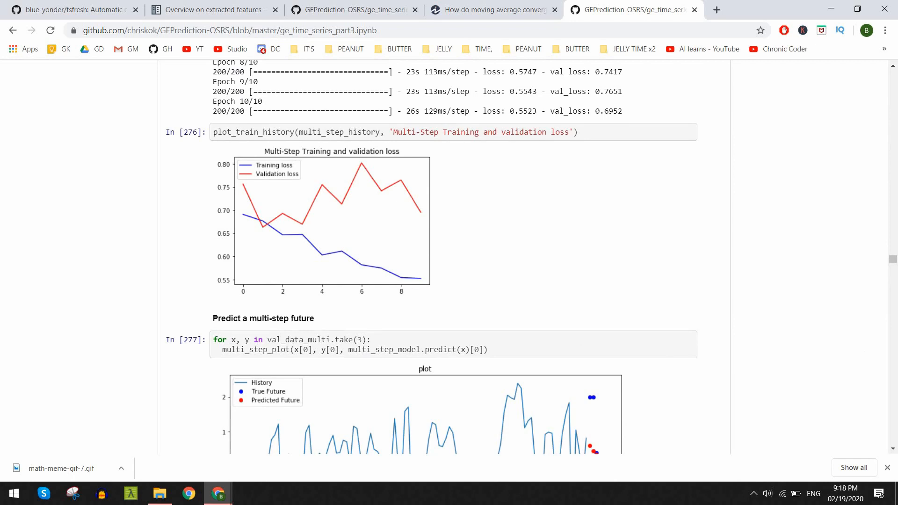
mouse_move(849, 305)
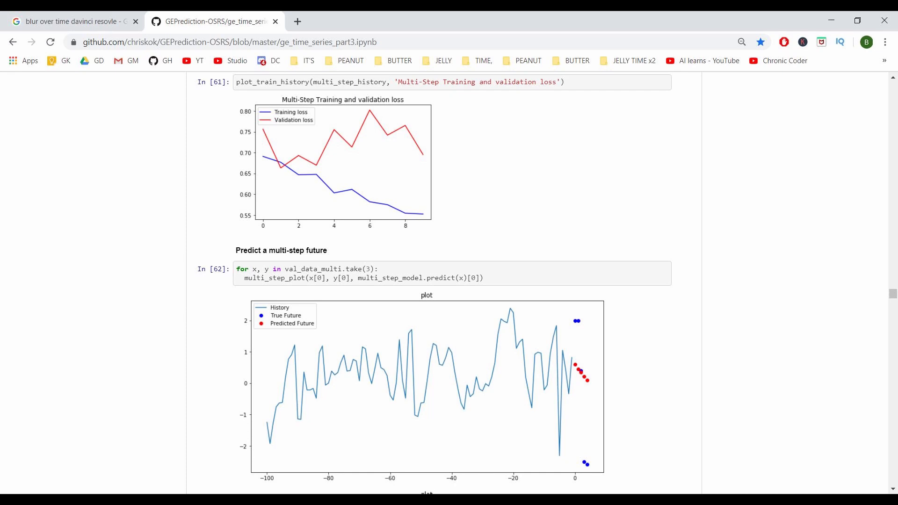
scroll("down", 3)
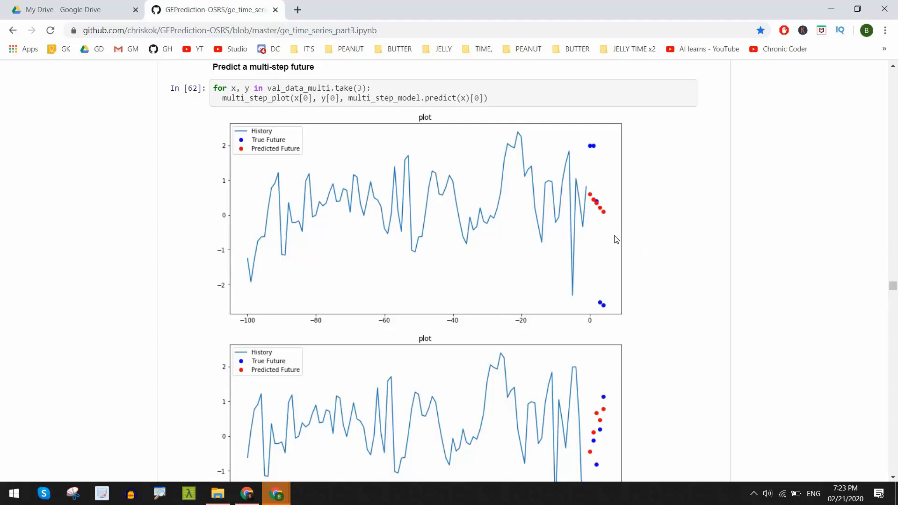
mouse_move(599, 223)
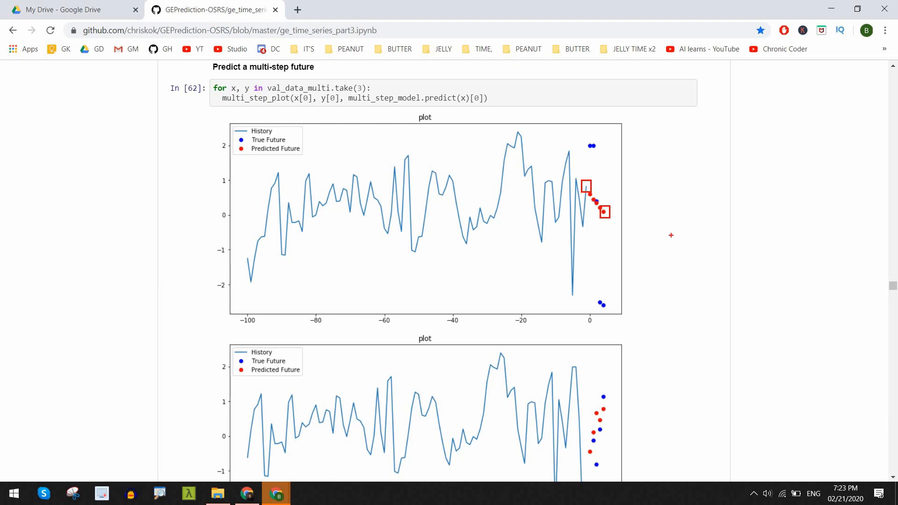
mouse_move(664, 226)
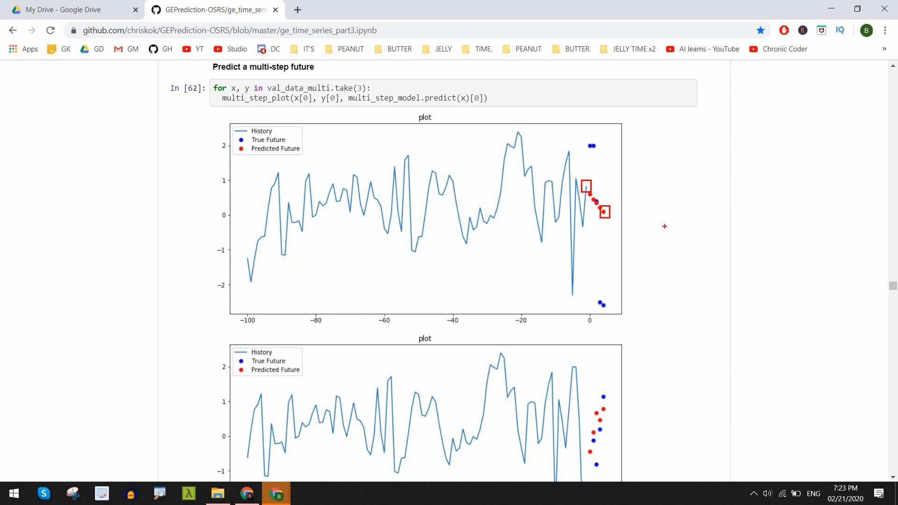
mouse_move(662, 223)
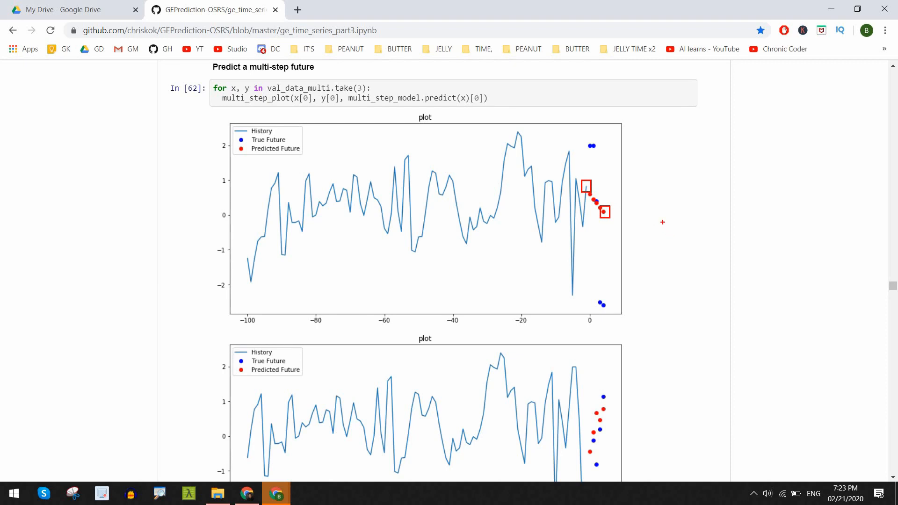
mouse_move(486, 180)
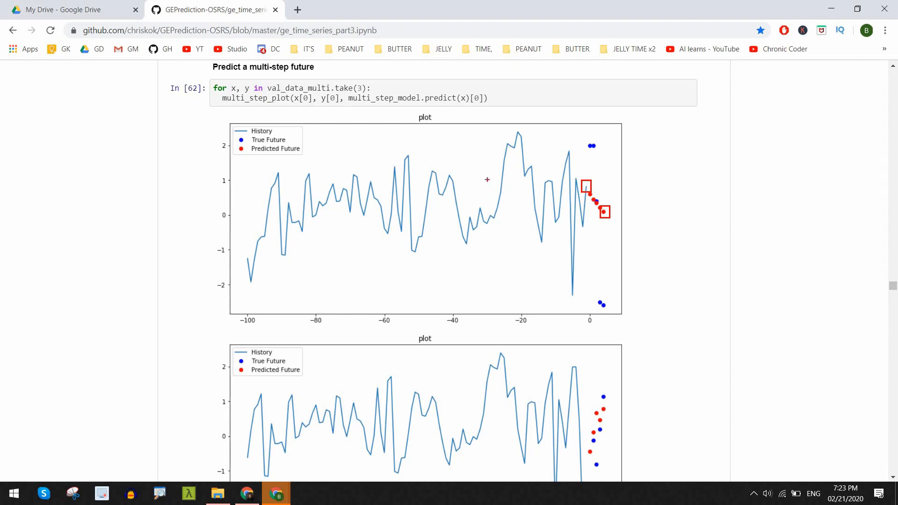
double_click(300, 98)
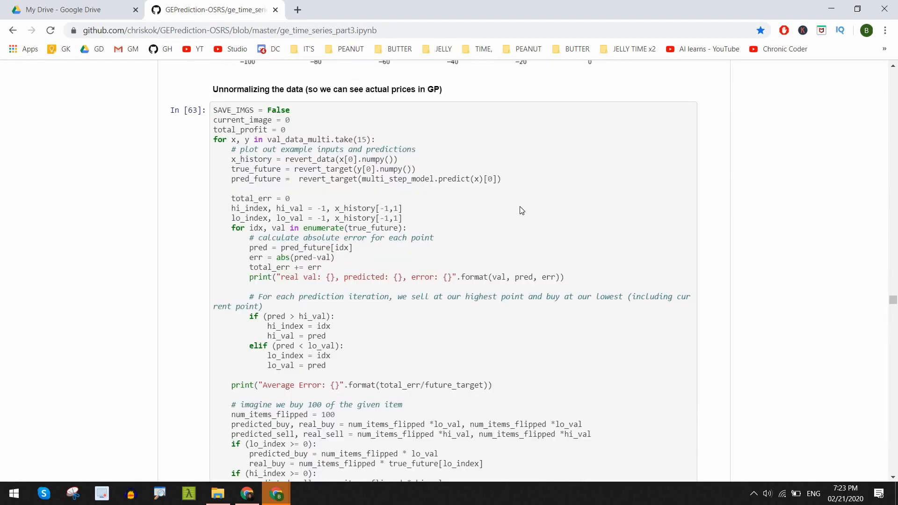
mouse_move(307, 178)
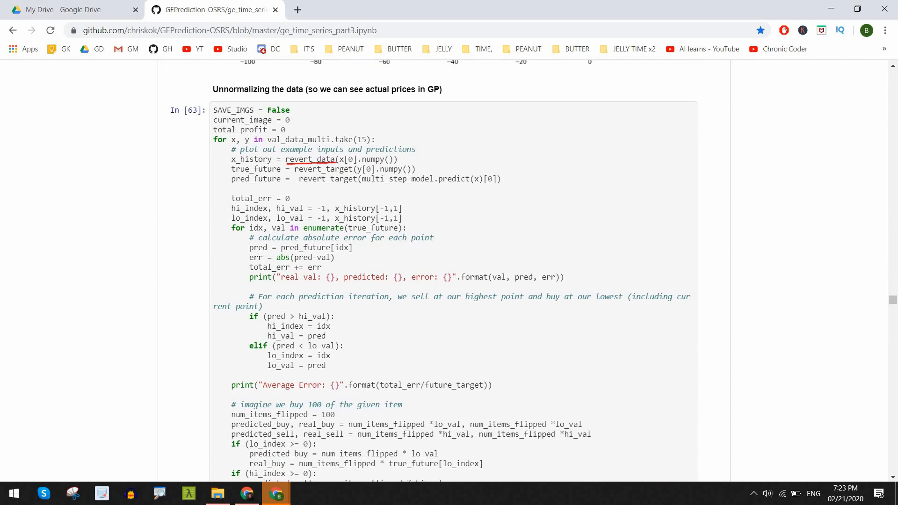
scroll("up", 3)
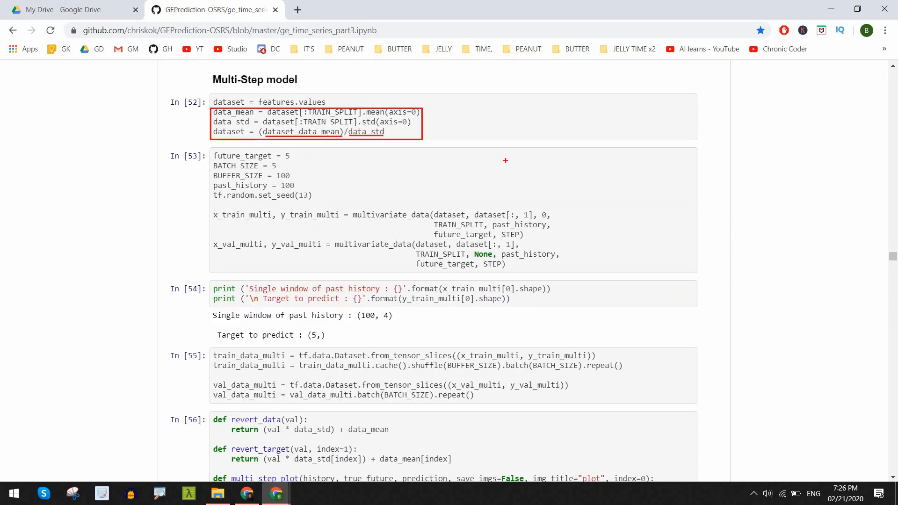
scroll("down", 3)
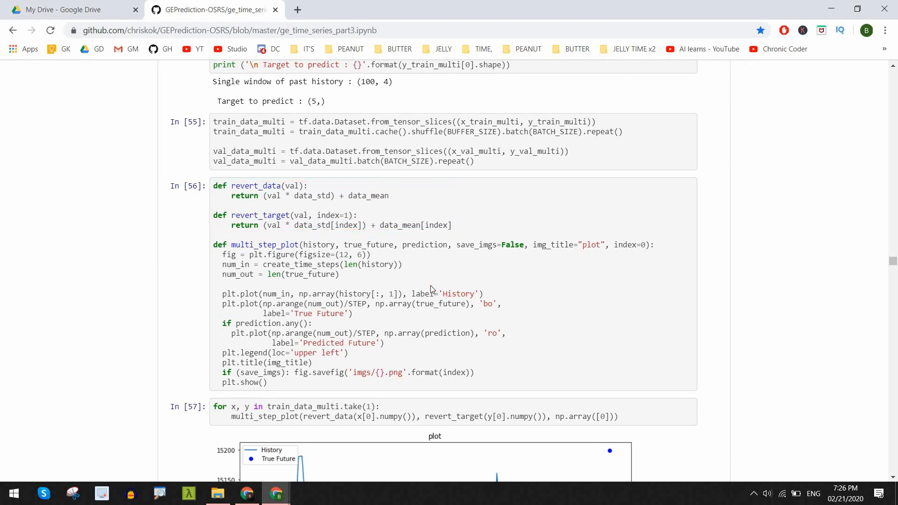
scroll("down", 3)
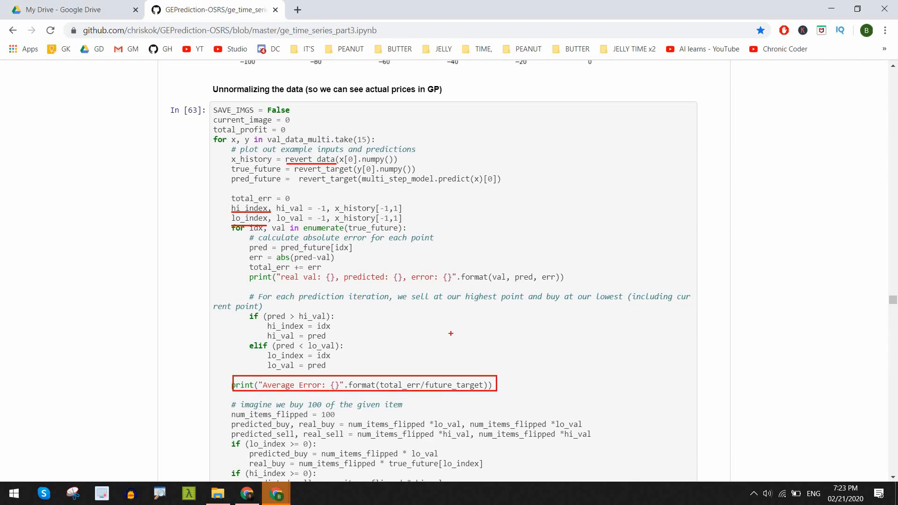
scroll("down", 3)
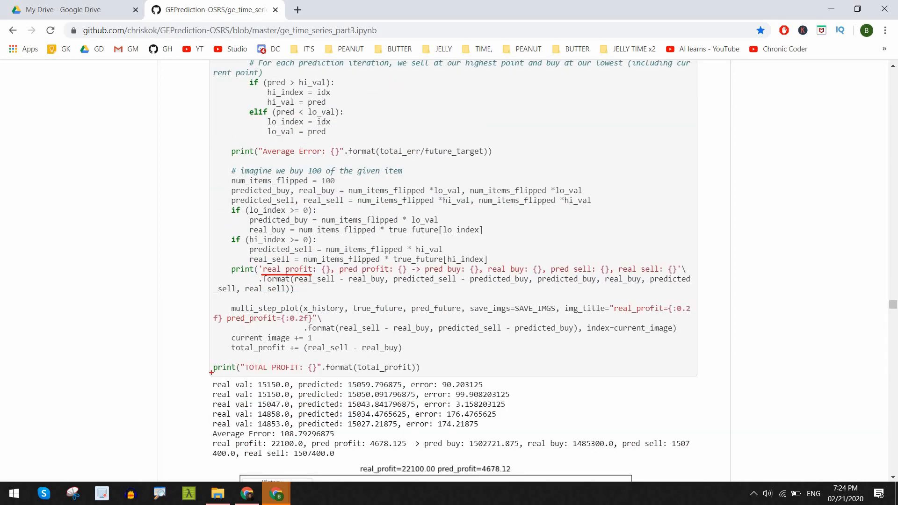
scroll("down", 3)
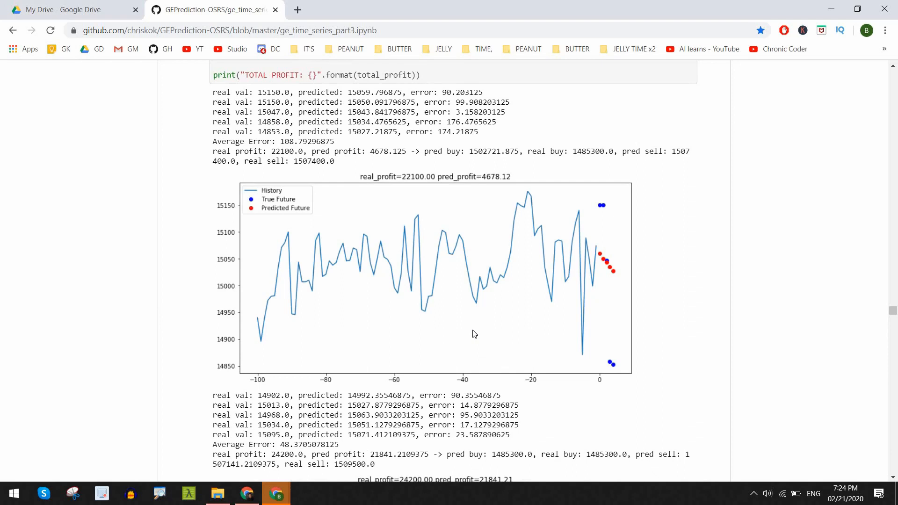
mouse_move(472, 330)
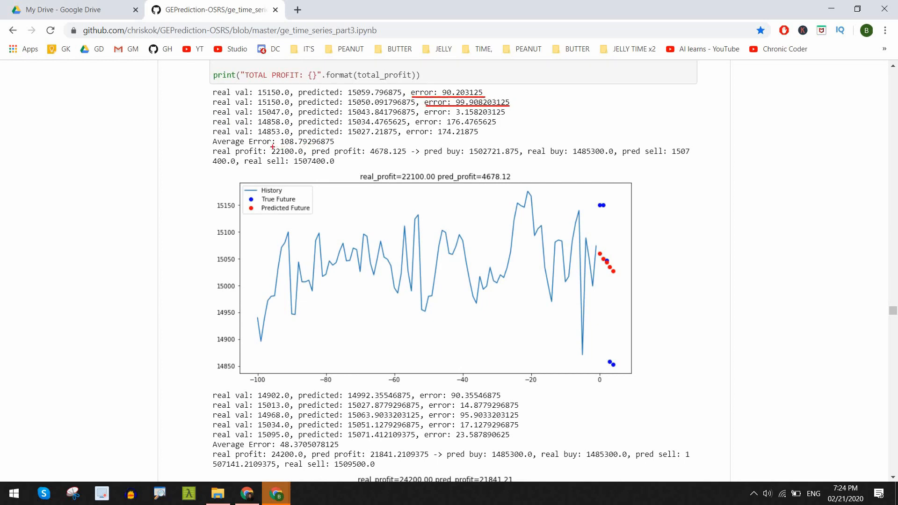
double_click(307, 142)
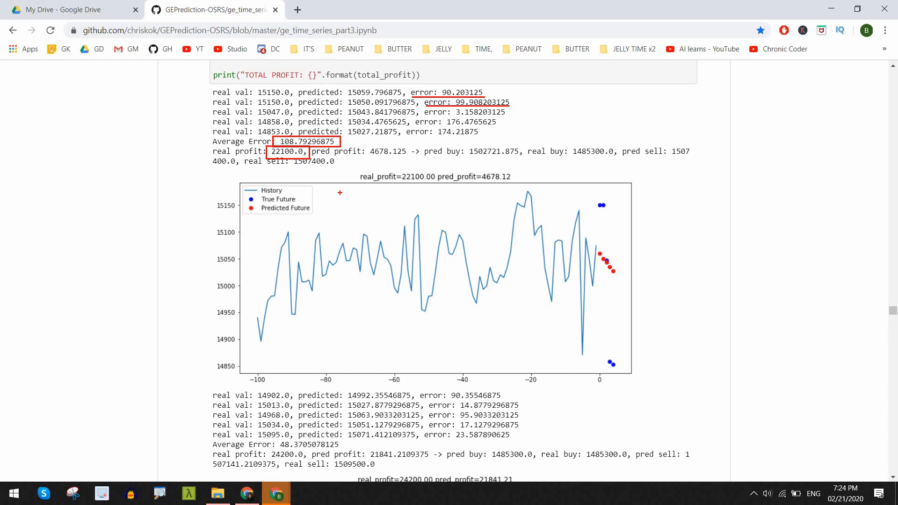
scroll("down", 3)
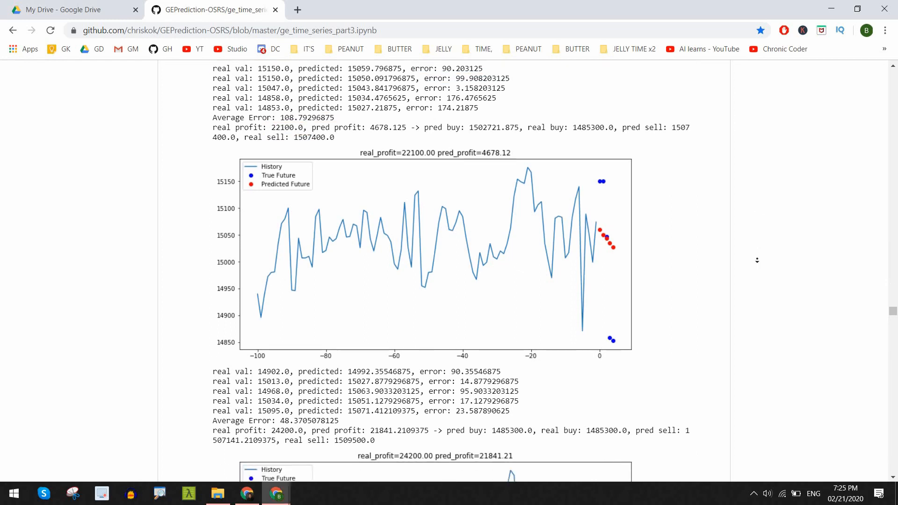
scroll("down", 3)
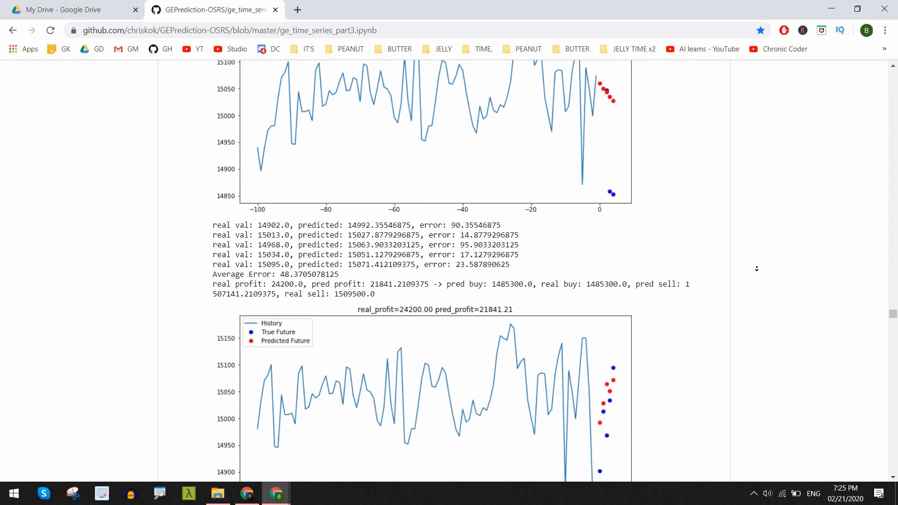
scroll("down", 3)
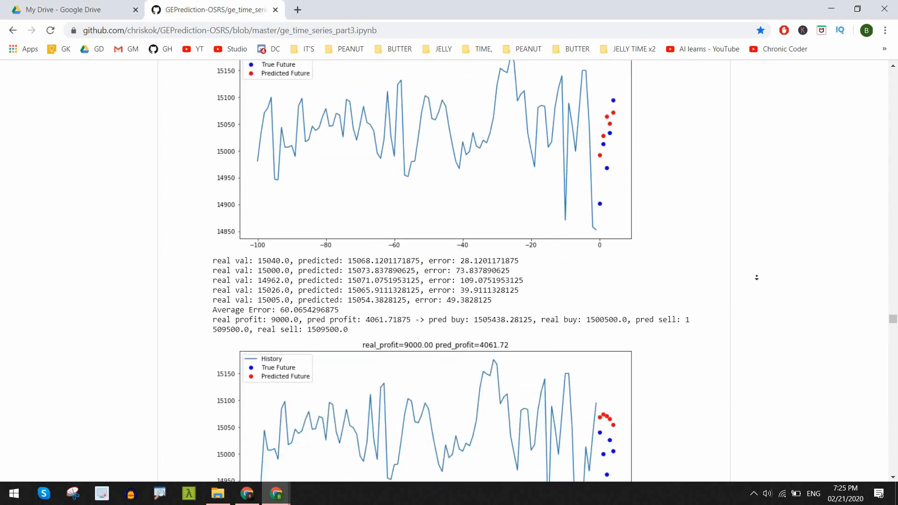
scroll("down", 3)
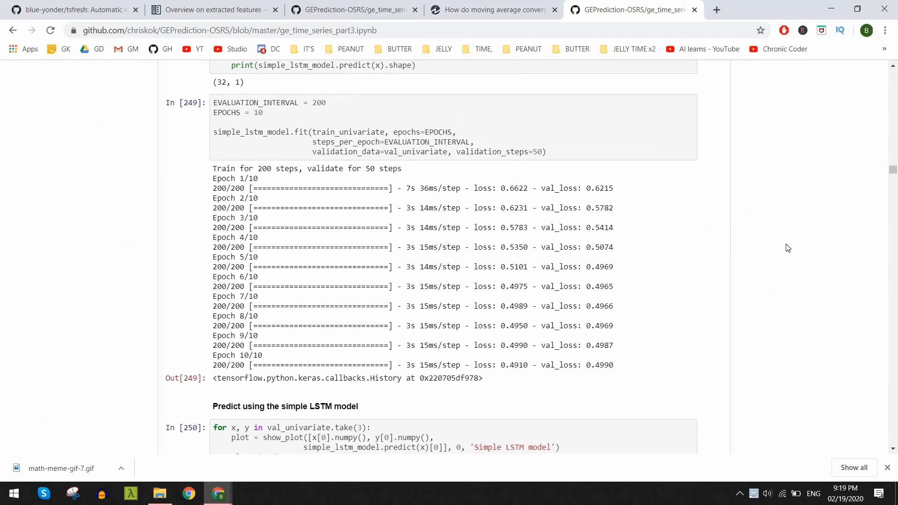
left_click_drag(474, 364, 613, 365)
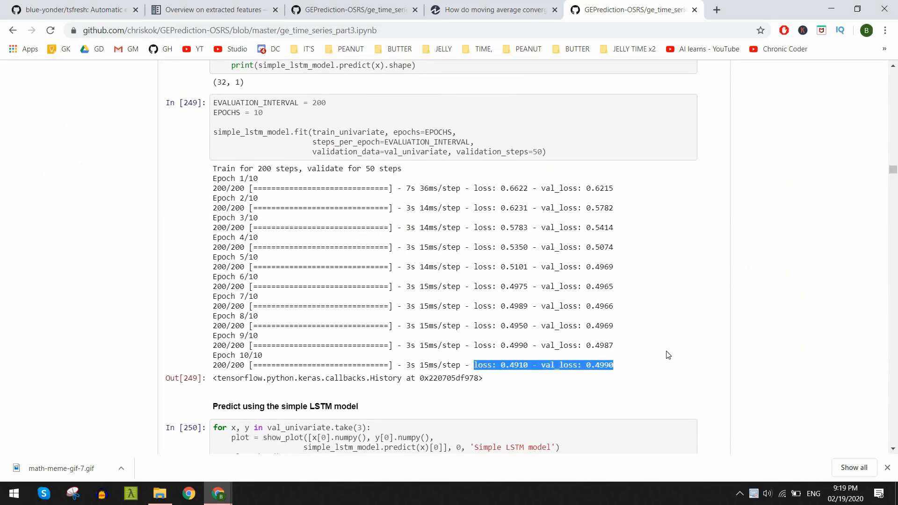
scroll("down", 3)
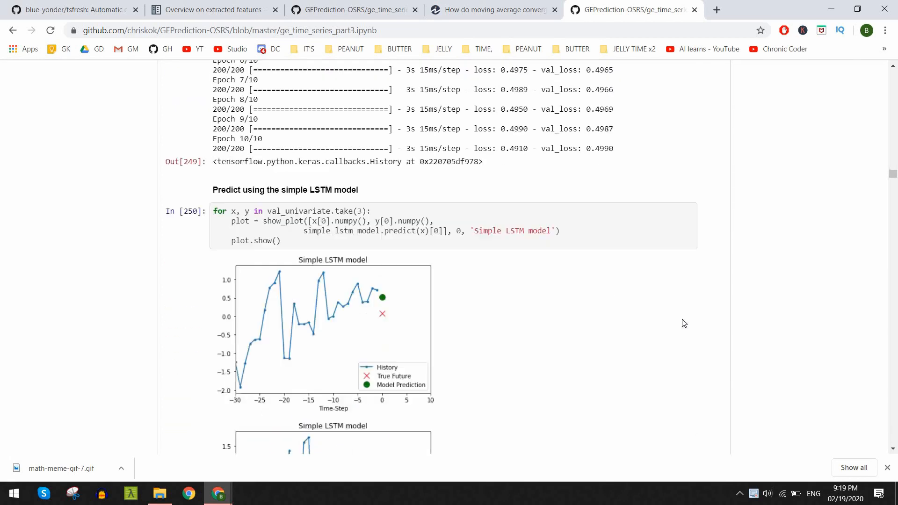
scroll("down", 3)
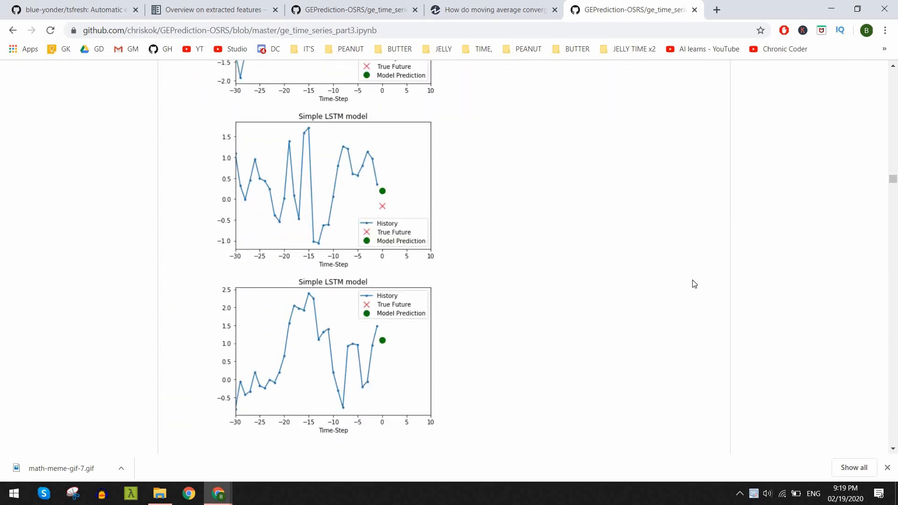
scroll("down", 3)
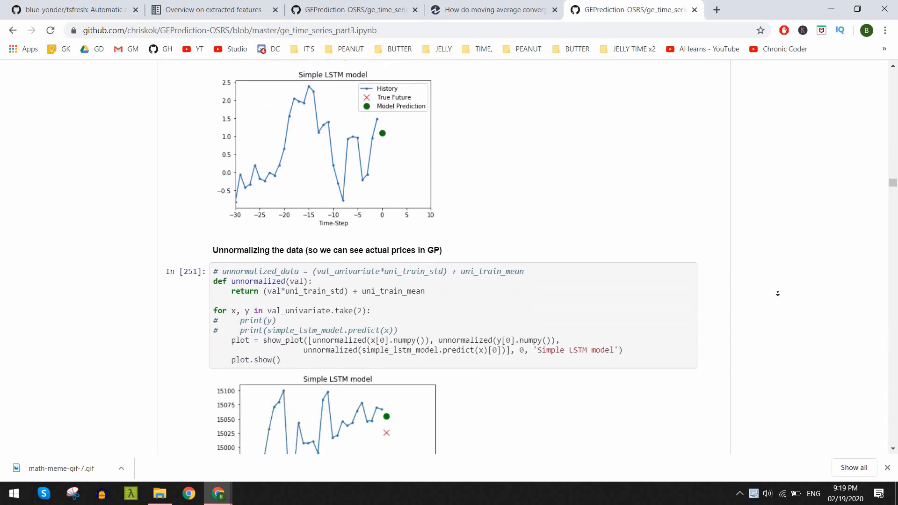
scroll("down", 3)
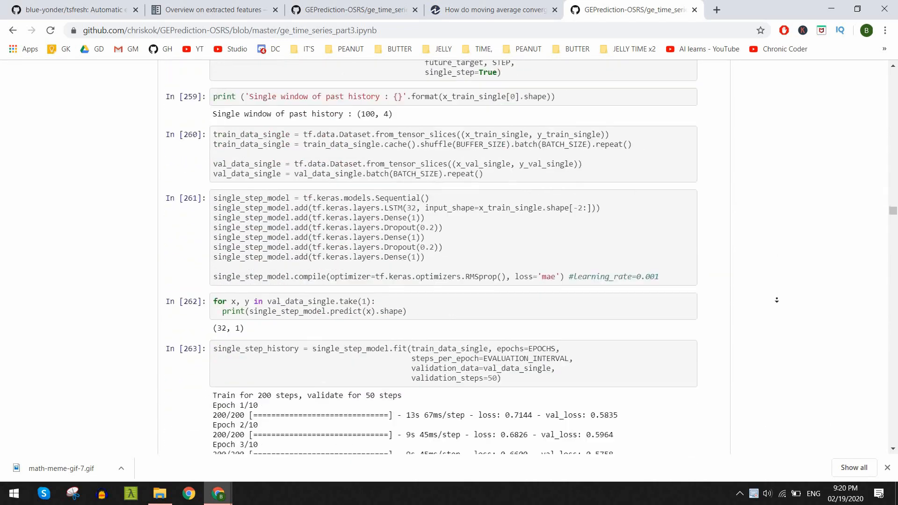
scroll("down", 3)
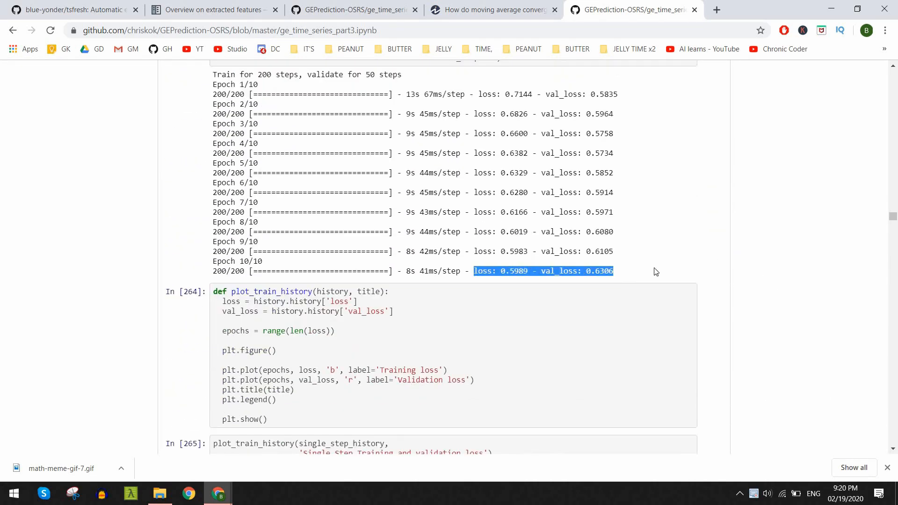
scroll("down", 3)
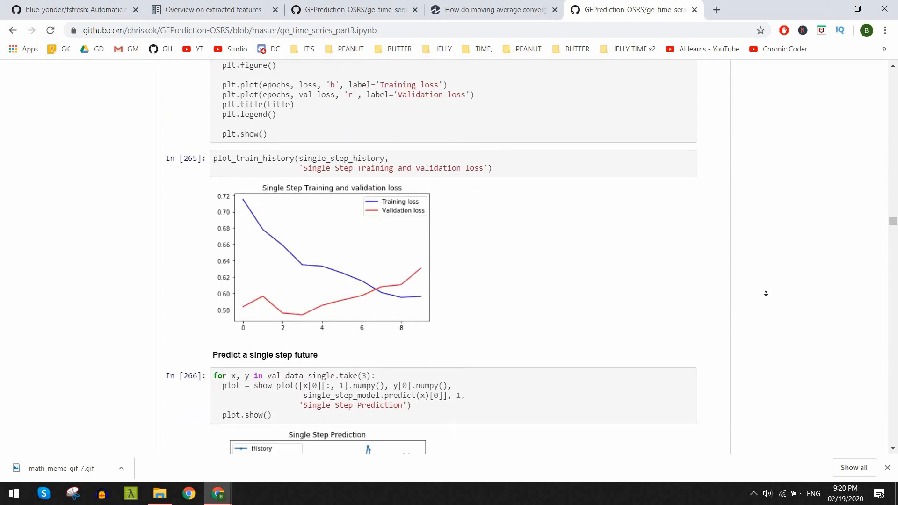
scroll("down", 3)
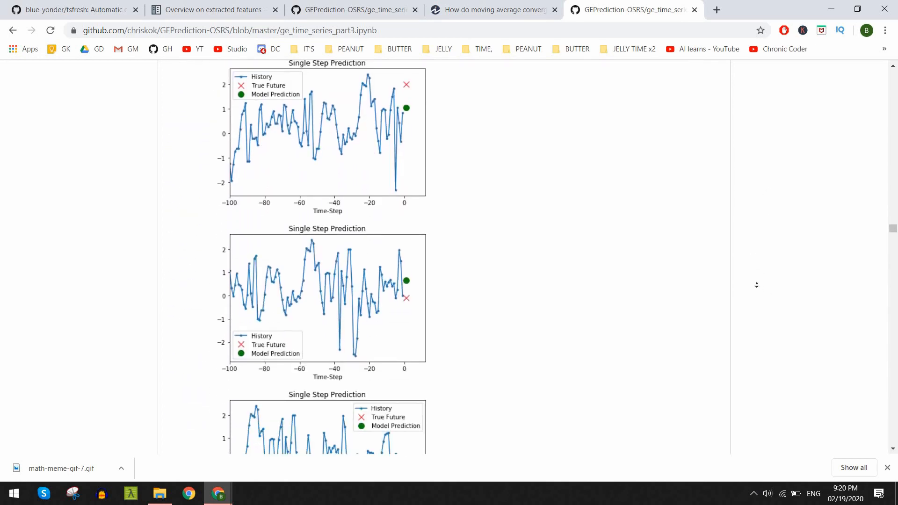
scroll("down", 3)
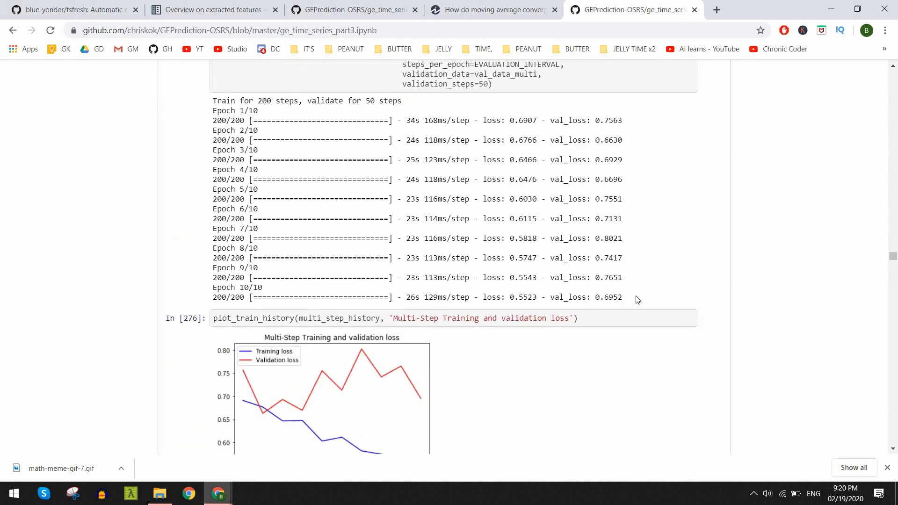
scroll("down", 3)
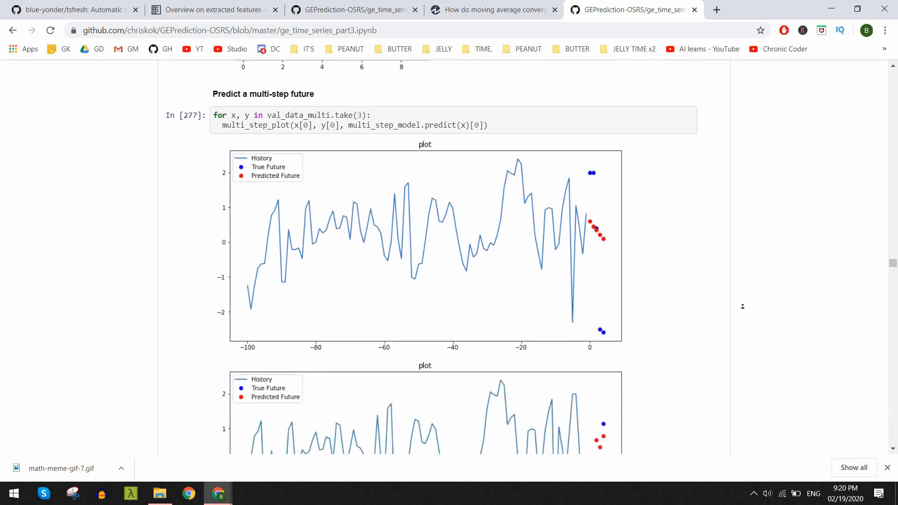
scroll("down", 3)
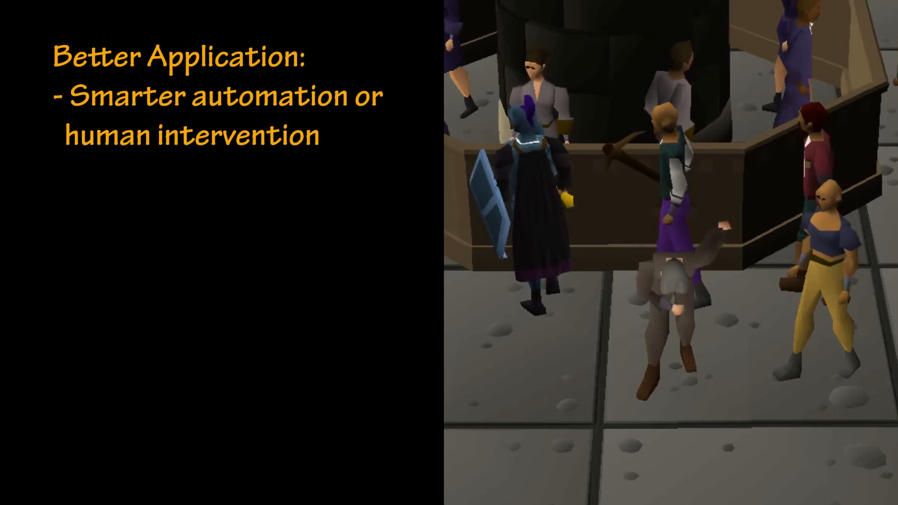
Reveal the second bullet, "Prediction on many different items," on the Better Application slide.
key("right")
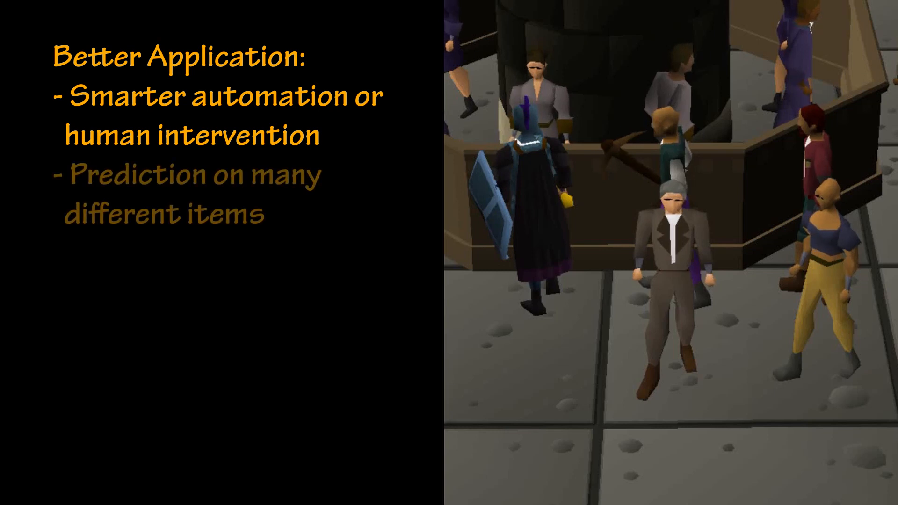